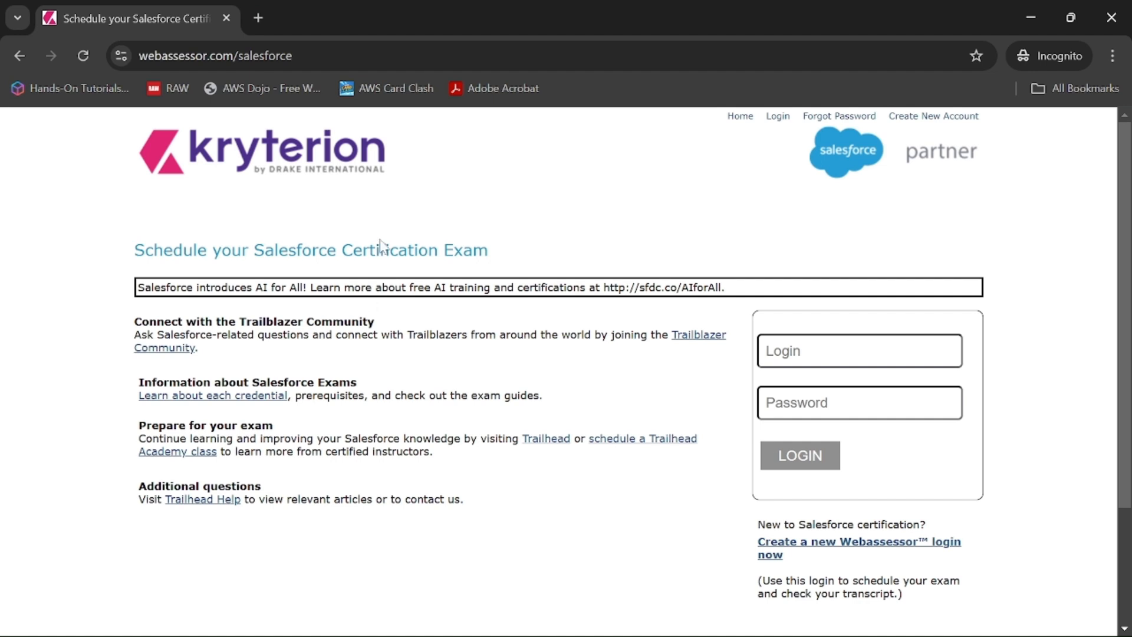
- Start a new Webassessor candidate account and look over the login and name fields
{"action": "left_click", "coordinate": [217, 55]}
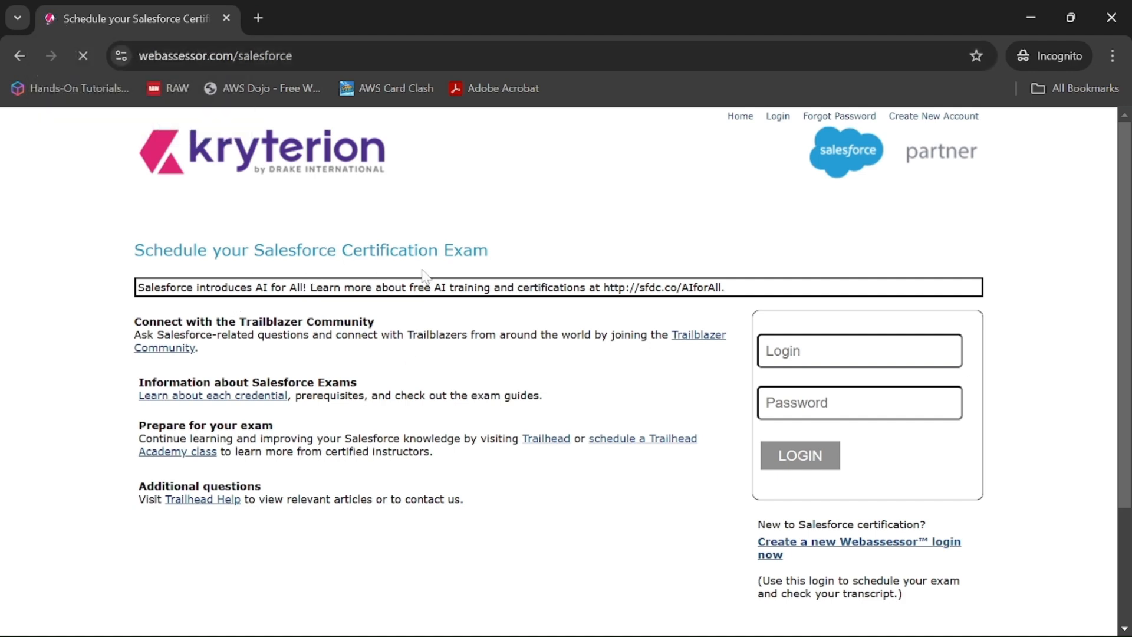
{"action": "mouse_move", "coordinate": [598, 370]}
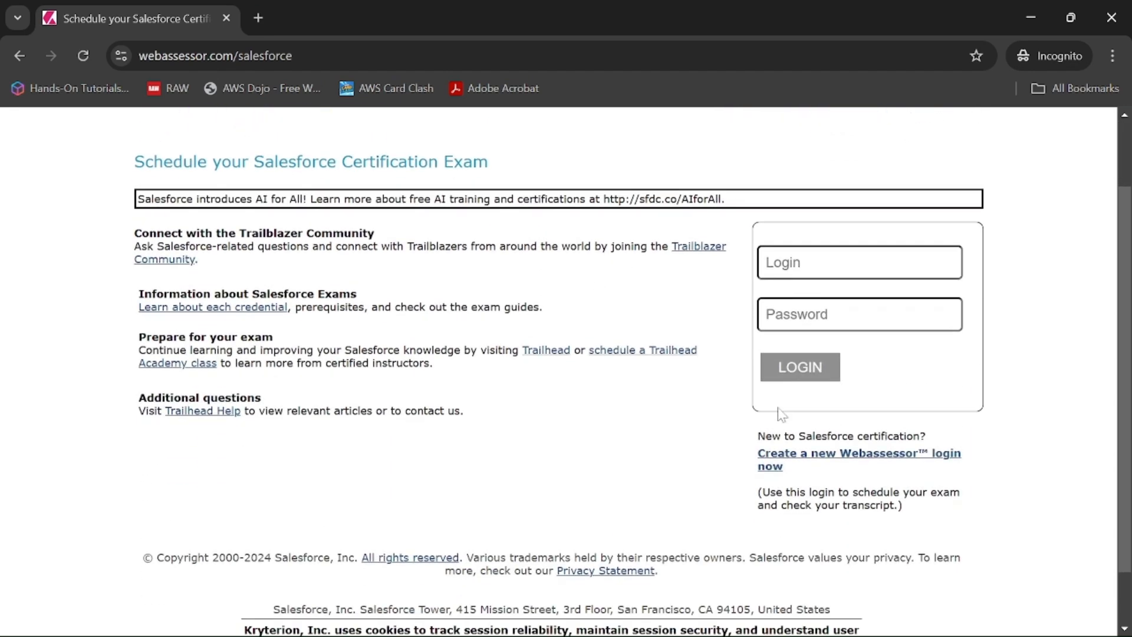
{"action": "mouse_move", "coordinate": [808, 455]}
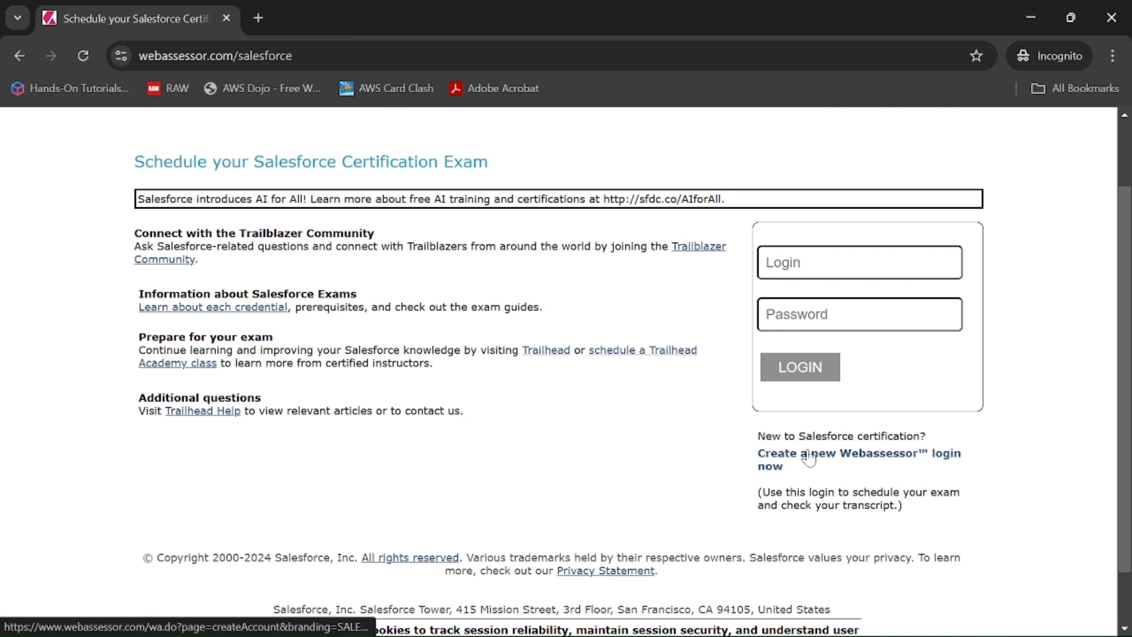
{"action": "left_click", "coordinate": [835, 453]}
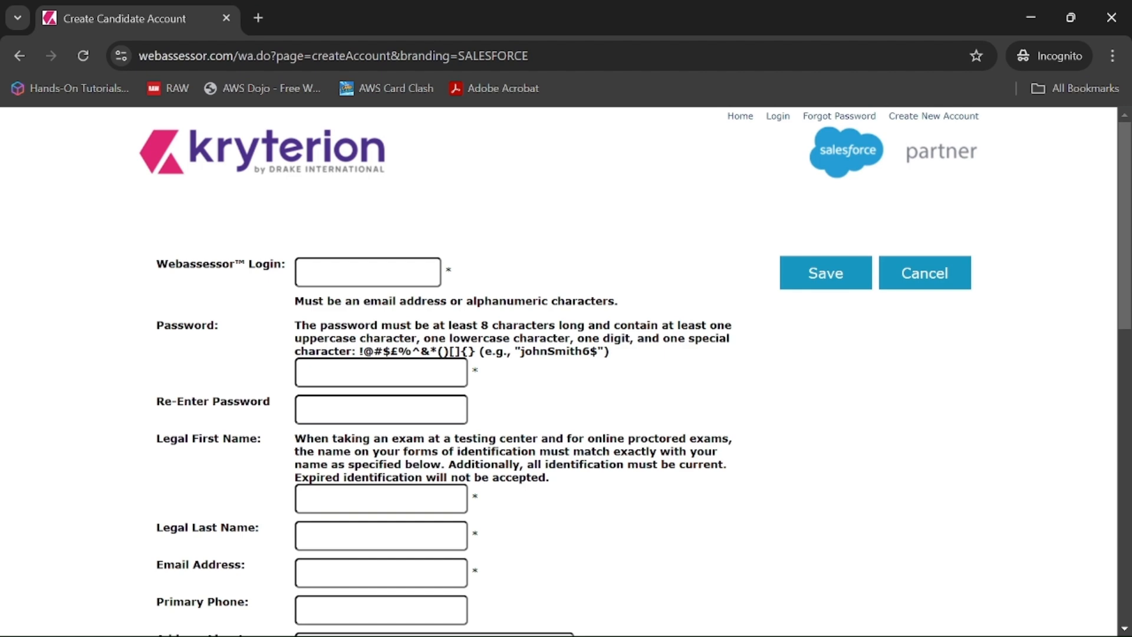
{"action": "mouse_move", "coordinate": [418, 262]}
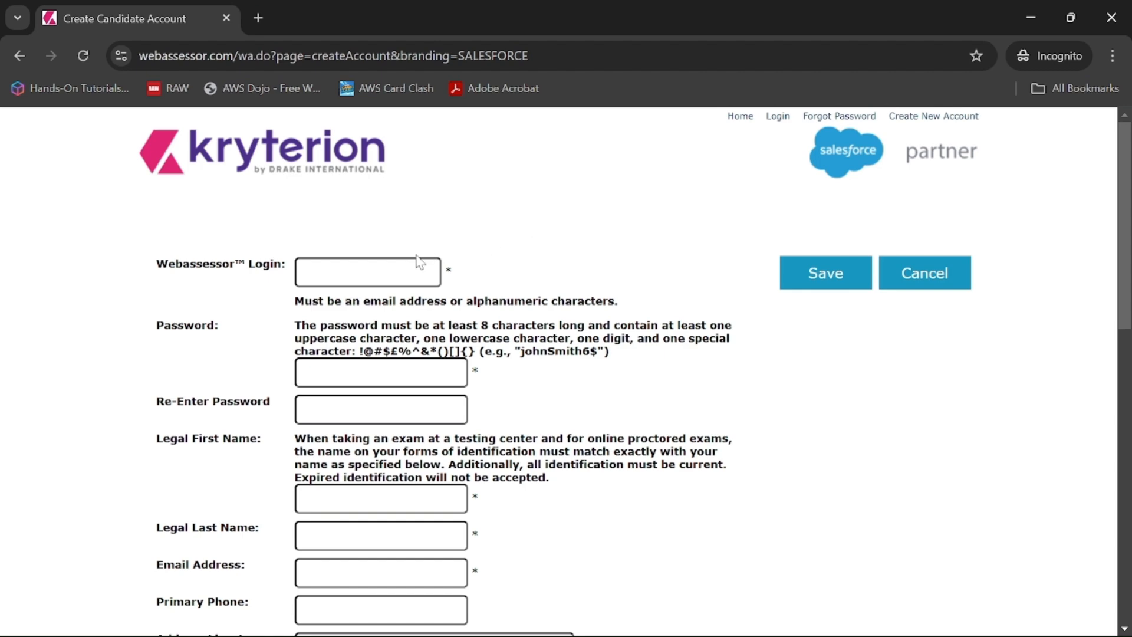
{"action": "scroll", "scroll_direction": "down", "scroll_amount": 3}
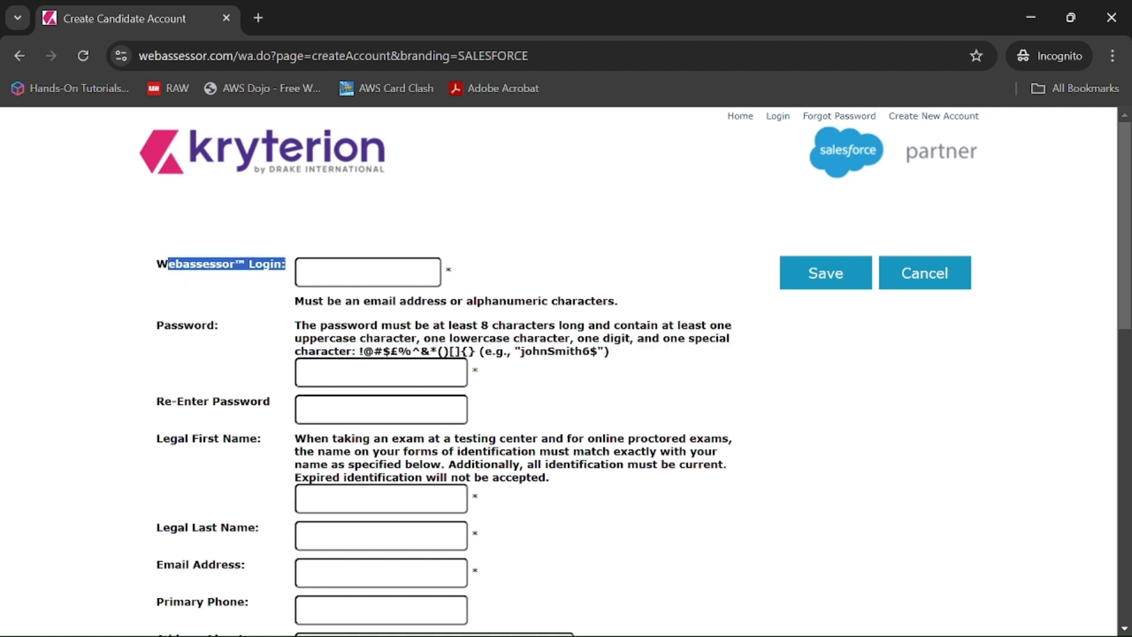
{"action": "left_click", "coordinate": [368, 271]}
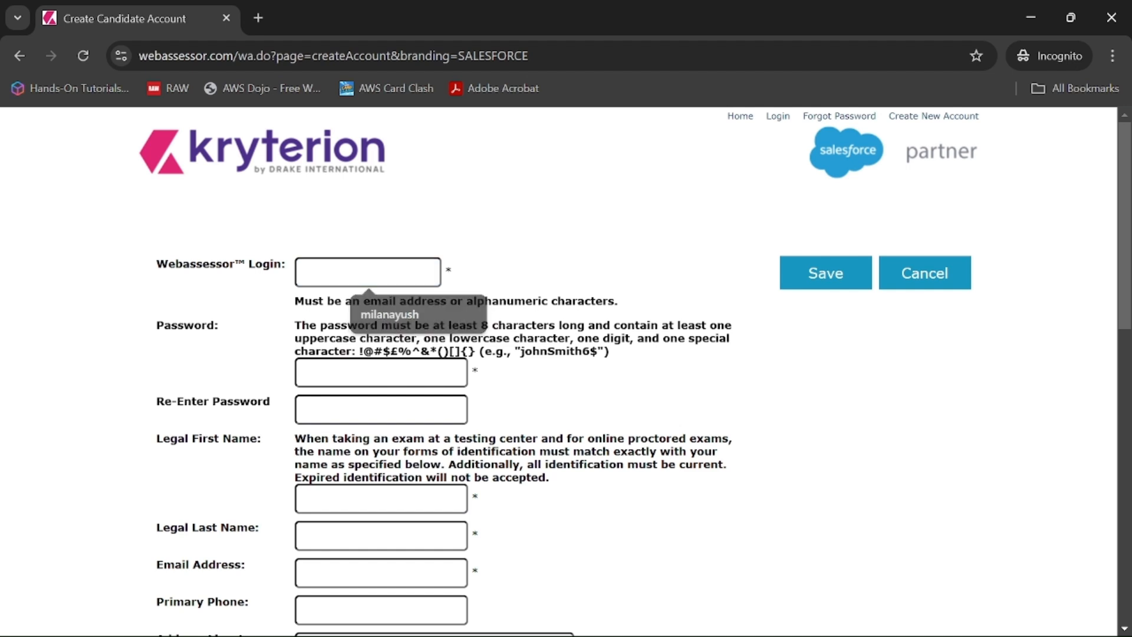
{"action": "left_click", "coordinate": [388, 313]}
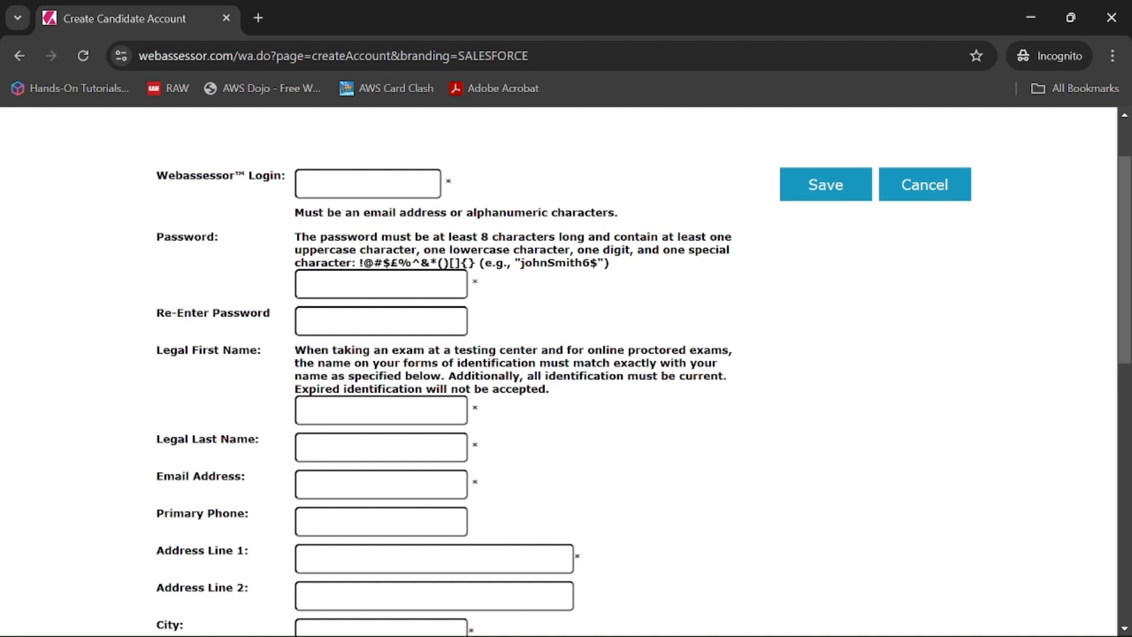
- Scroll through the address, Salesforce-specific and company fields of the blank form
{"action": "scroll", "scroll_direction": "down", "scroll_amount": 3}
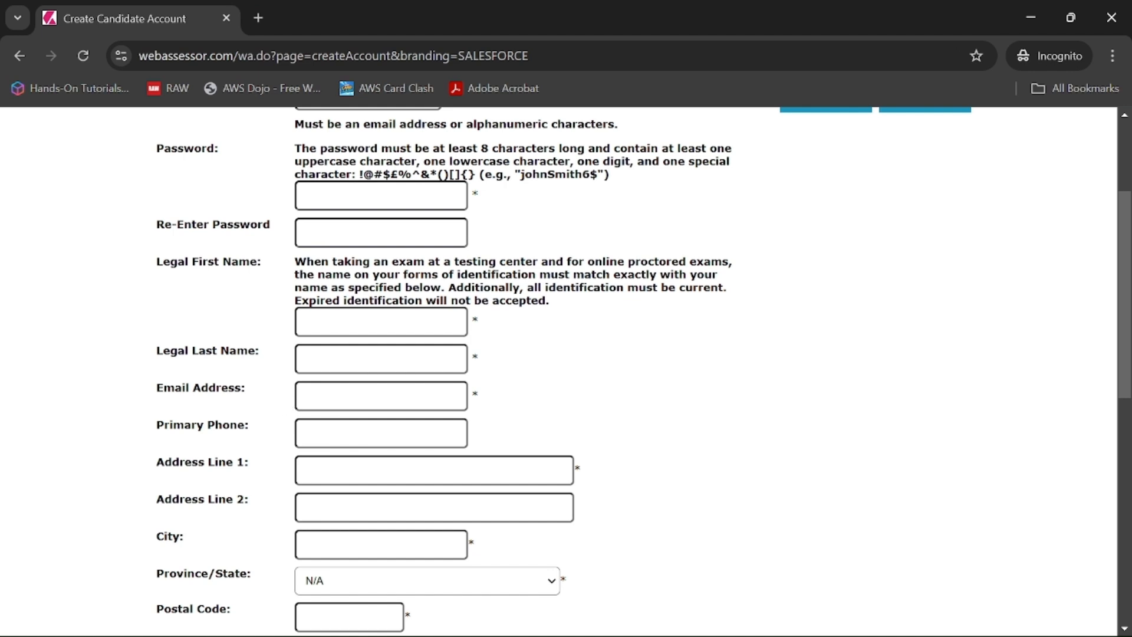
{"action": "mouse_move", "coordinate": [182, 407]}
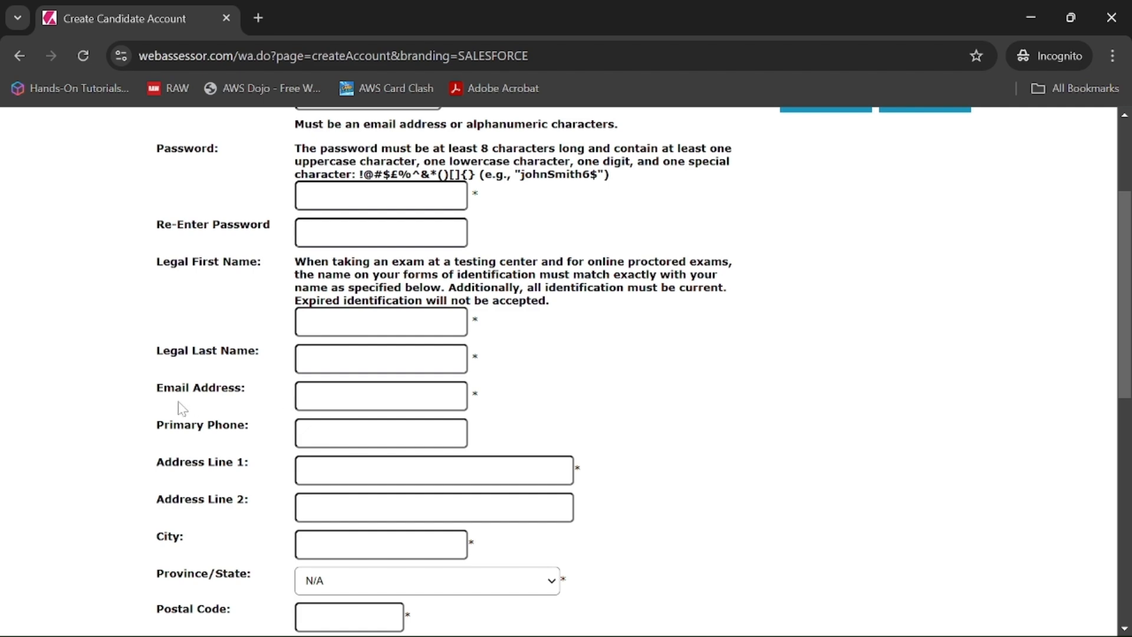
{"action": "scroll", "scroll_direction": "down", "scroll_amount": 3}
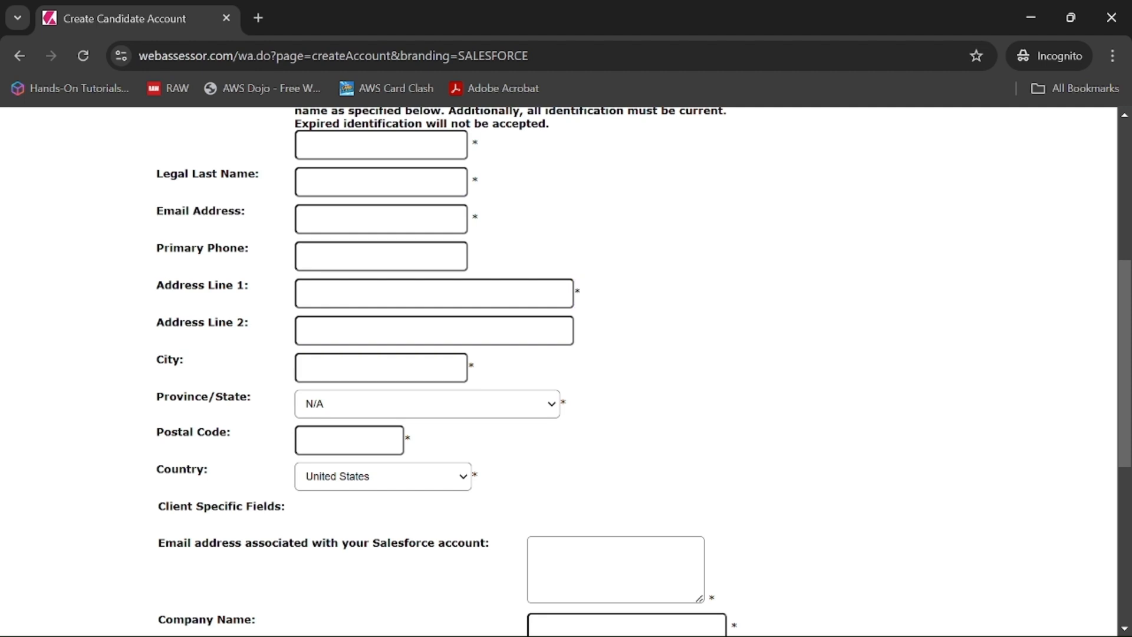
{"action": "scroll", "scroll_direction": "down", "scroll_amount": 3}
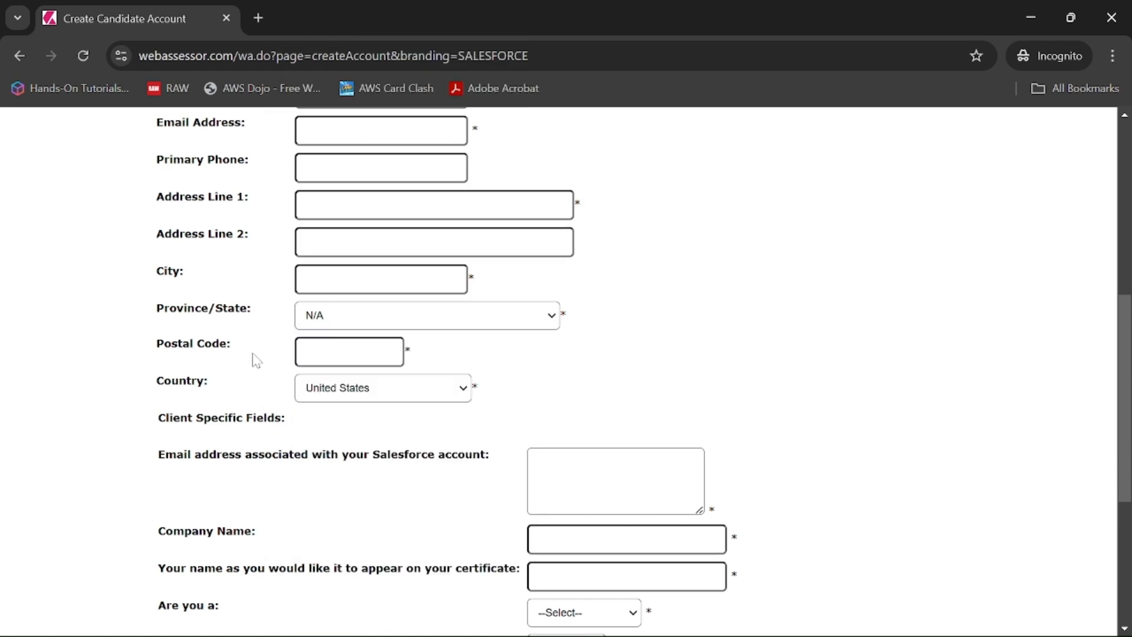
- Set the form's Country to India, leaving Province/State still to choose
{"action": "left_click", "coordinate": [383, 387]}
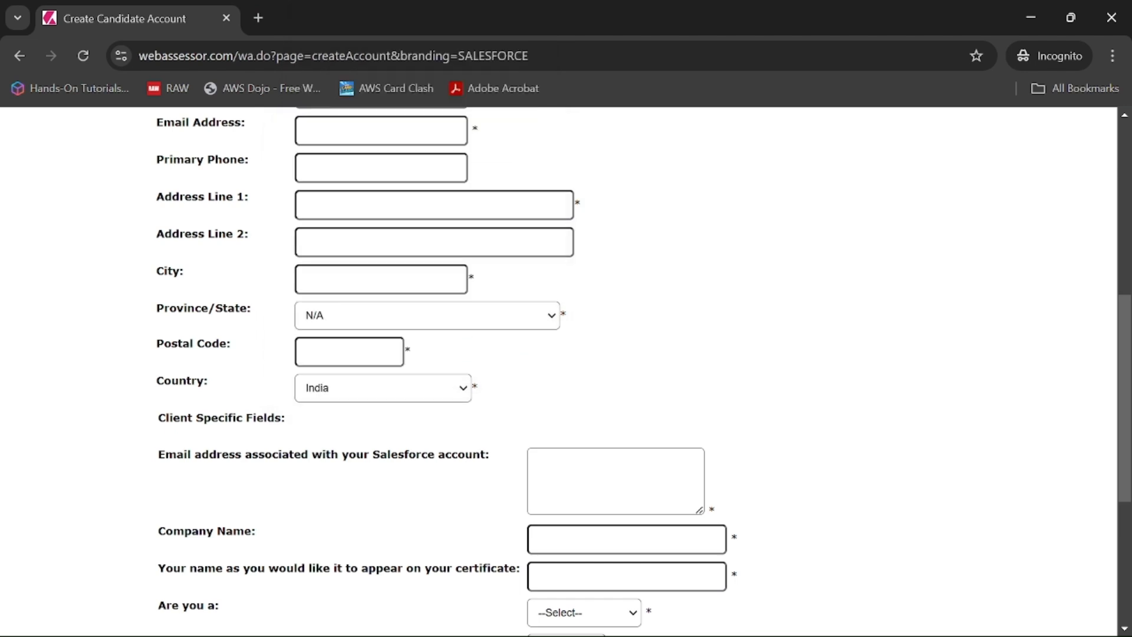
{"action": "left_click", "coordinate": [426, 315]}
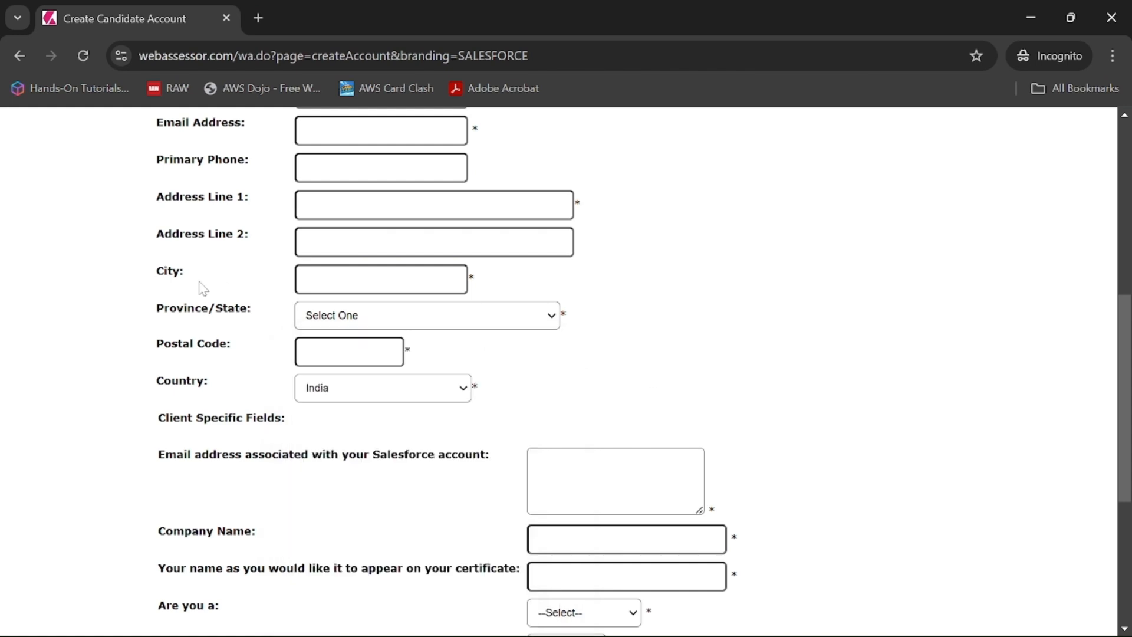
{"action": "mouse_move", "coordinate": [150, 346]}
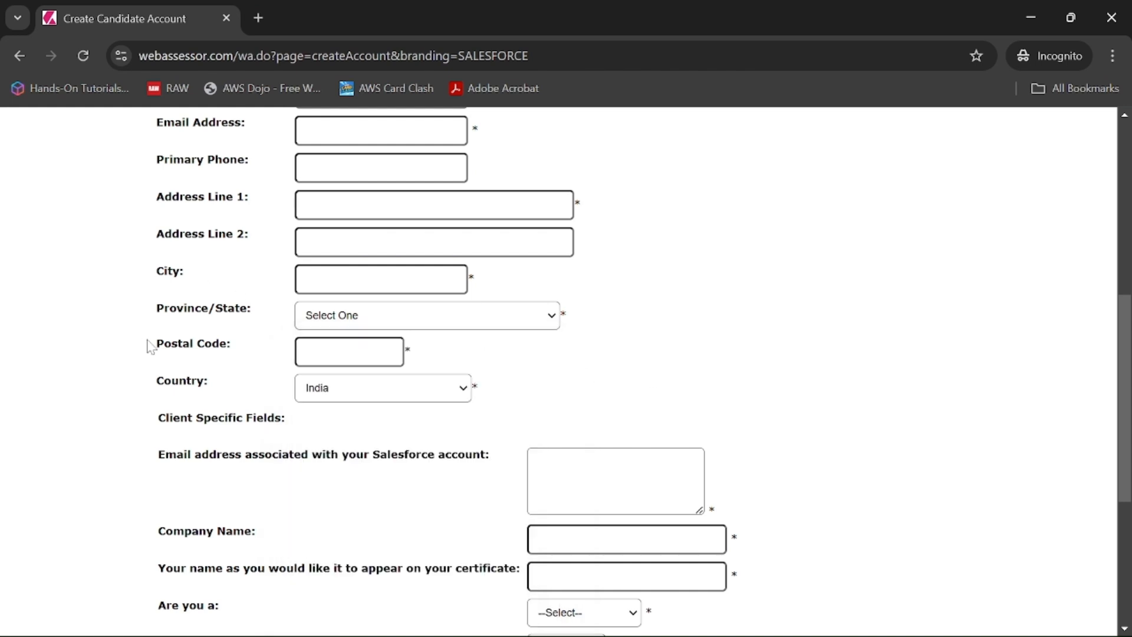
{"action": "scroll", "scroll_direction": "down", "scroll_amount": 3}
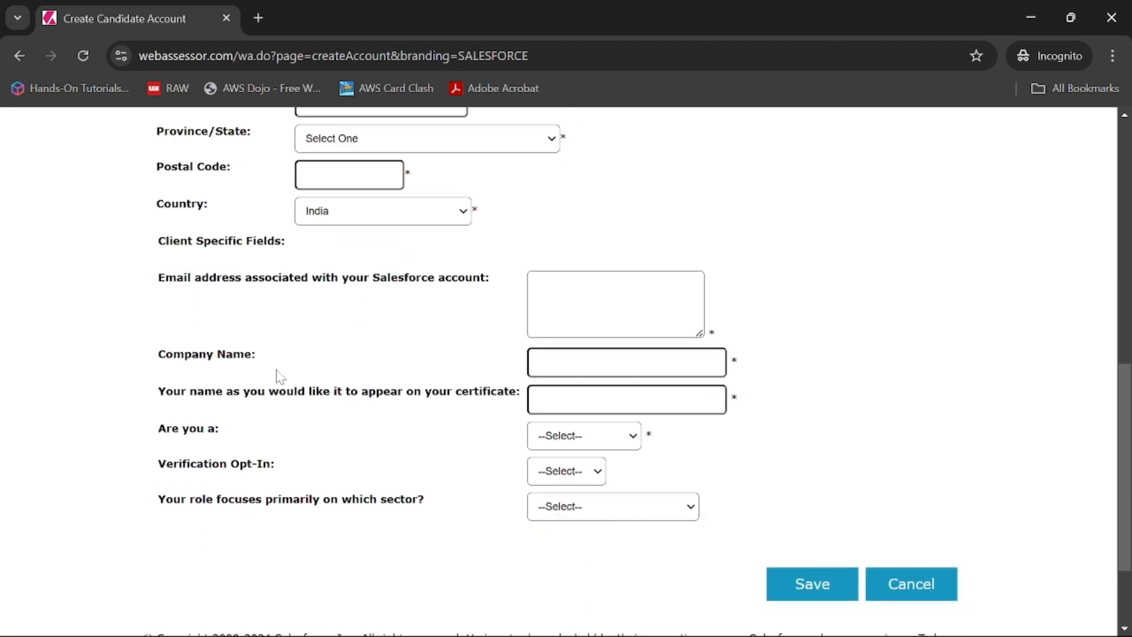
{"action": "double_click", "coordinate": [213, 277]}
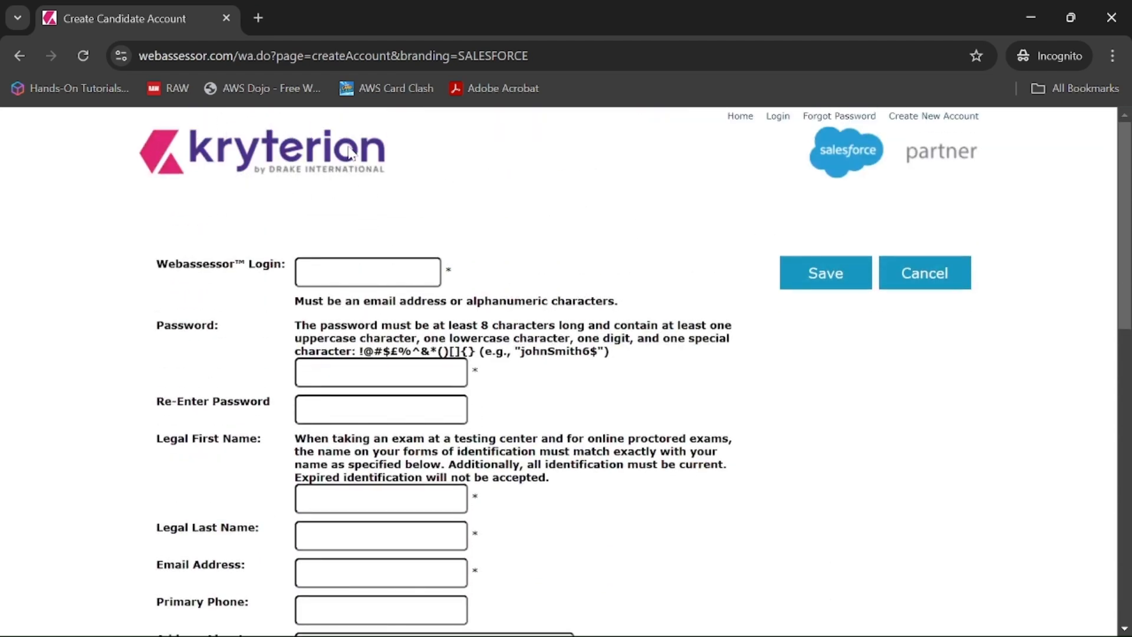
- Answer the 'Are you a:' question with SFDC Customer
{"action": "scroll", "scroll_direction": "down", "scroll_amount": 3}
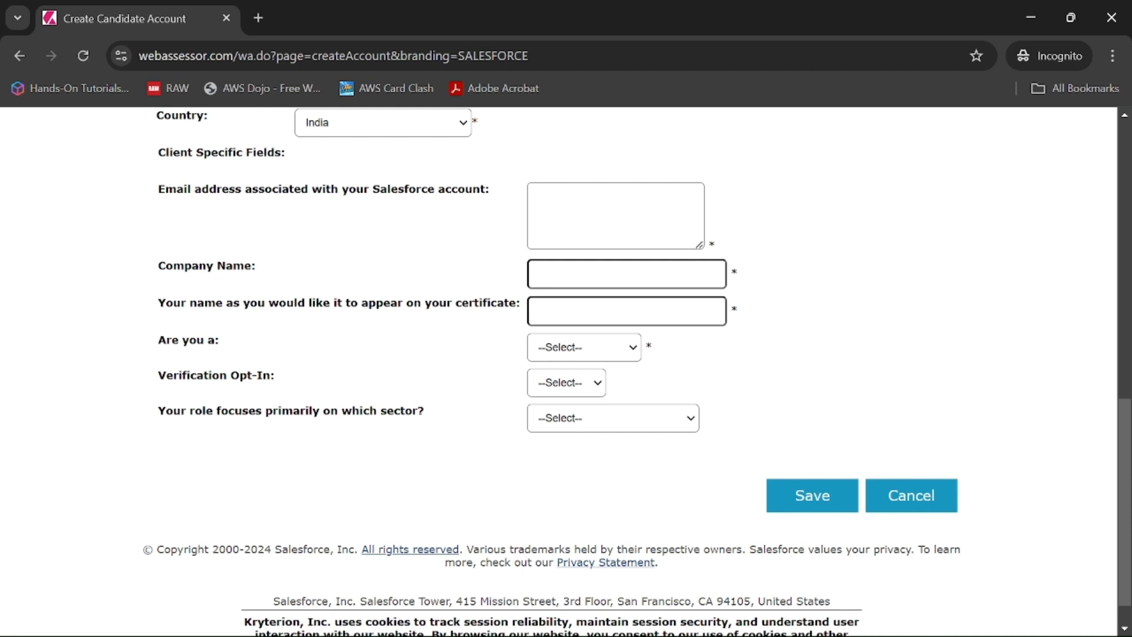
{"action": "left_click", "coordinate": [625, 310]}
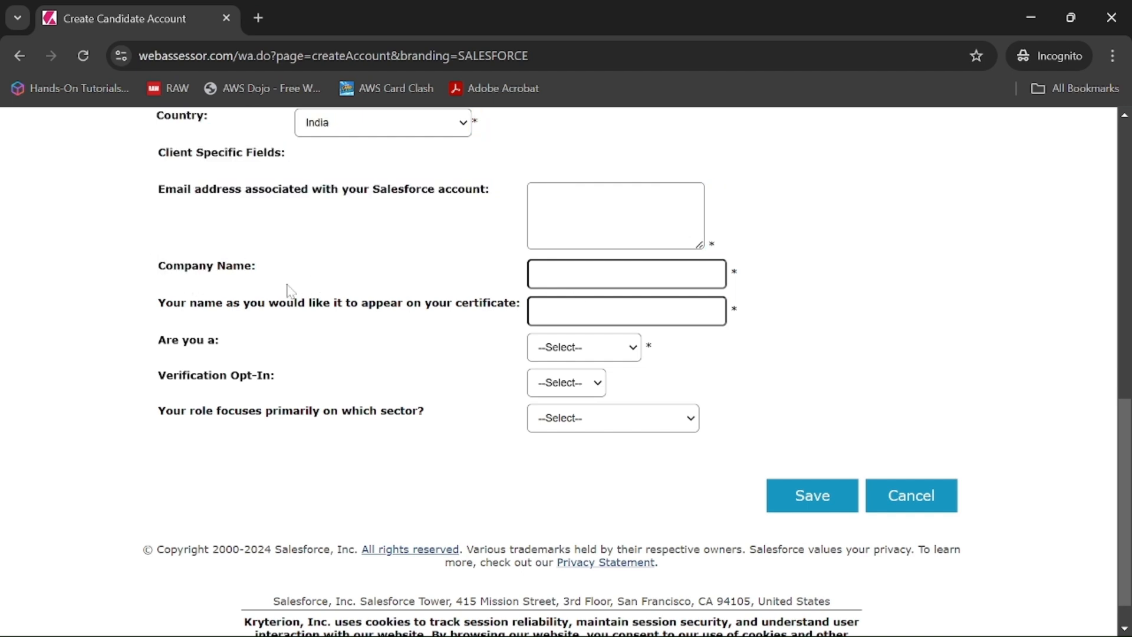
{"action": "mouse_move", "coordinate": [210, 336]}
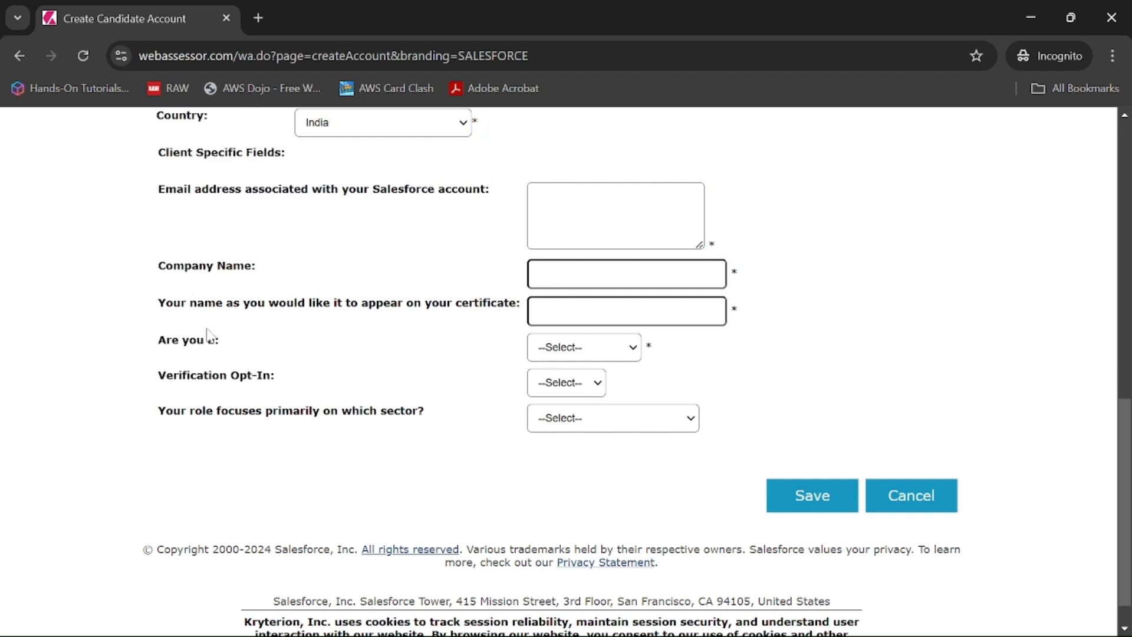
{"action": "left_click", "coordinate": [583, 346]}
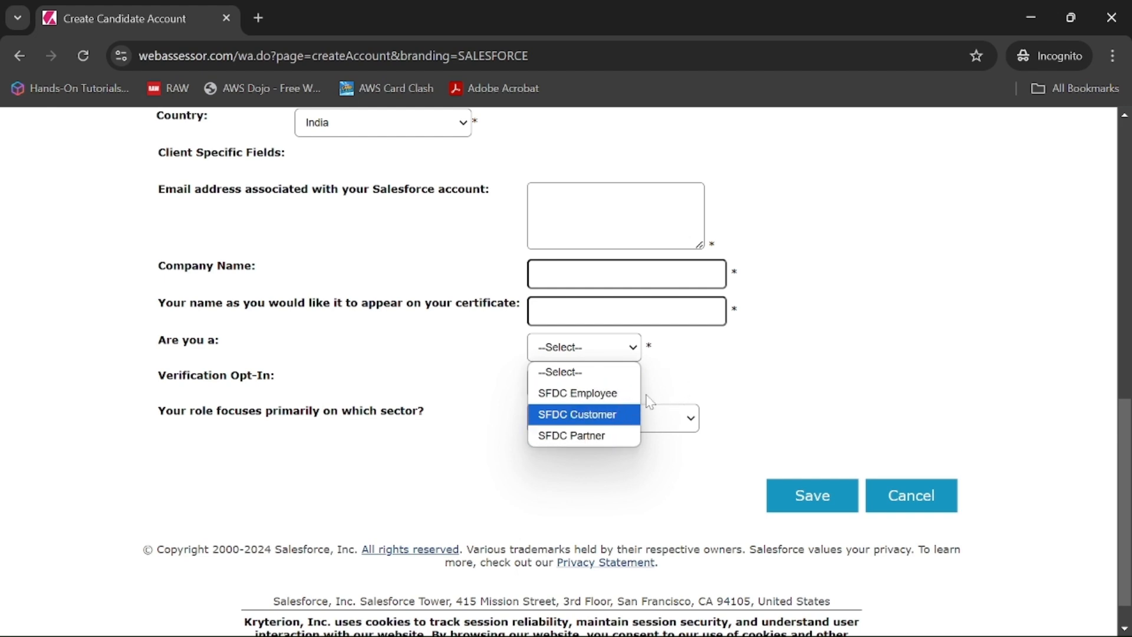
{"action": "mouse_move", "coordinate": [583, 435]}
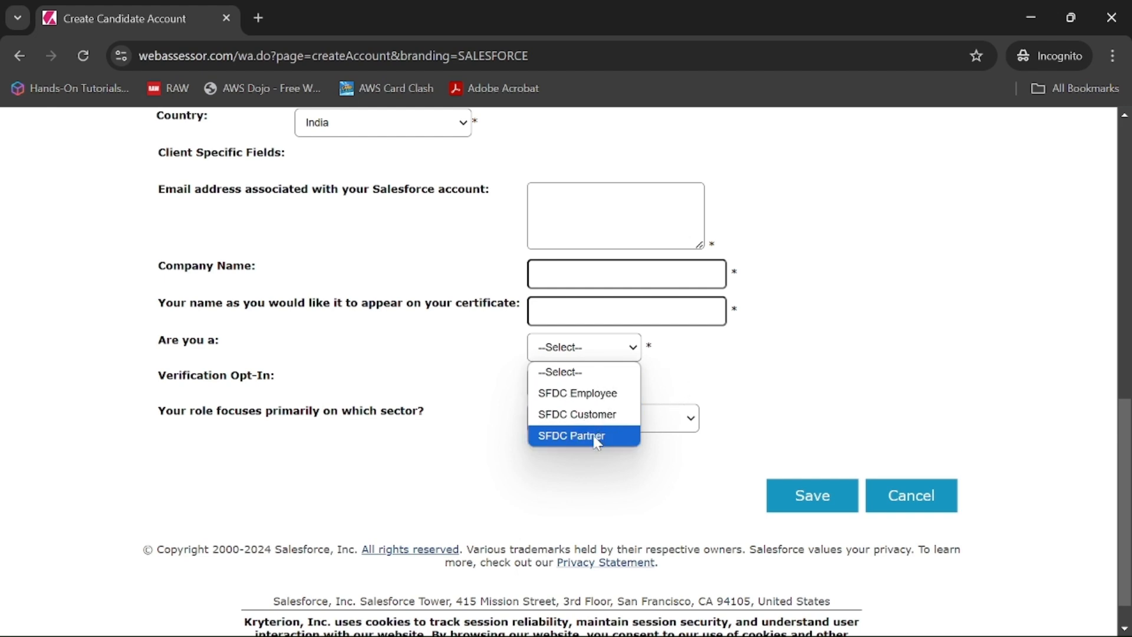
{"action": "left_click", "coordinate": [576, 414]}
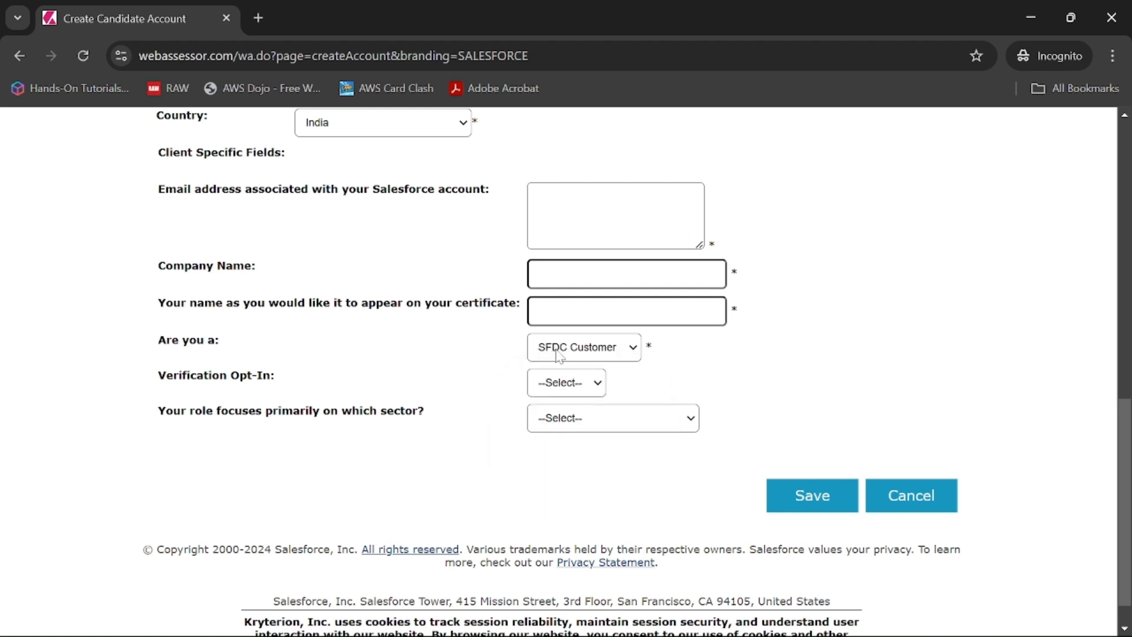
{"action": "mouse_move", "coordinate": [638, 364]}
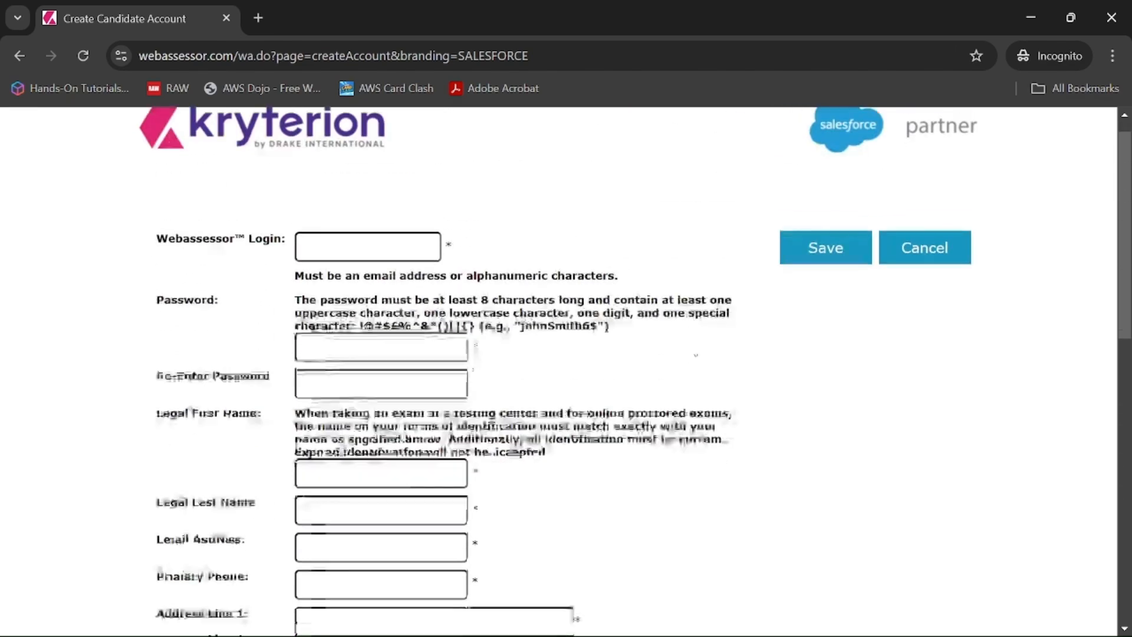
- Scroll down the registration form before heading back to the public login page
{"action": "scroll", "scroll_direction": "down", "scroll_amount": 3}
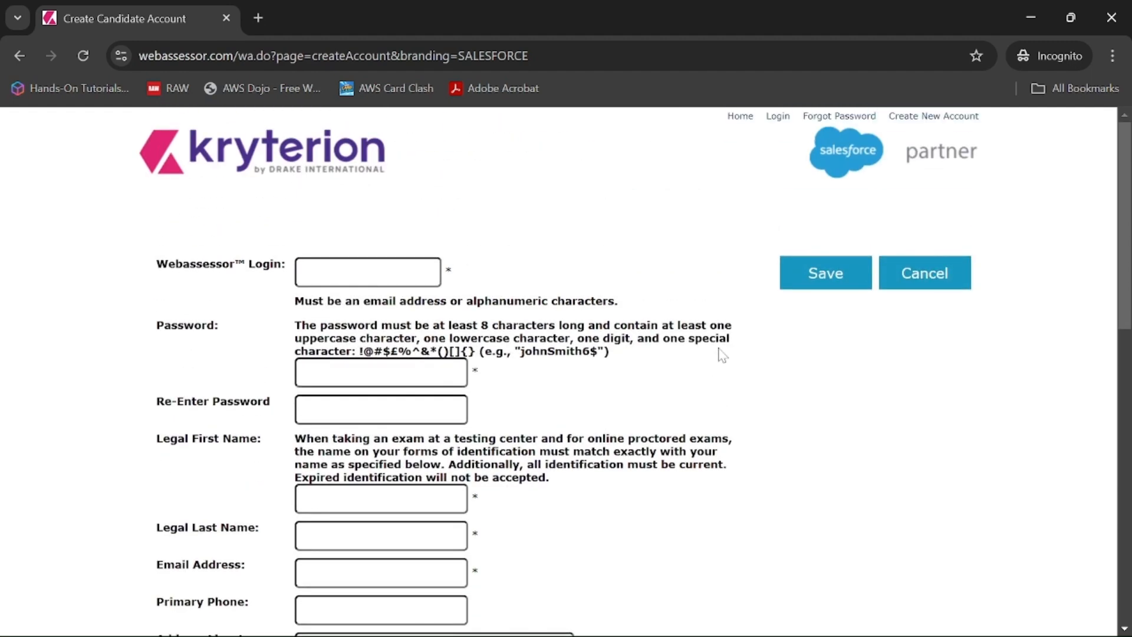
{"action": "mouse_move", "coordinate": [619, 385]}
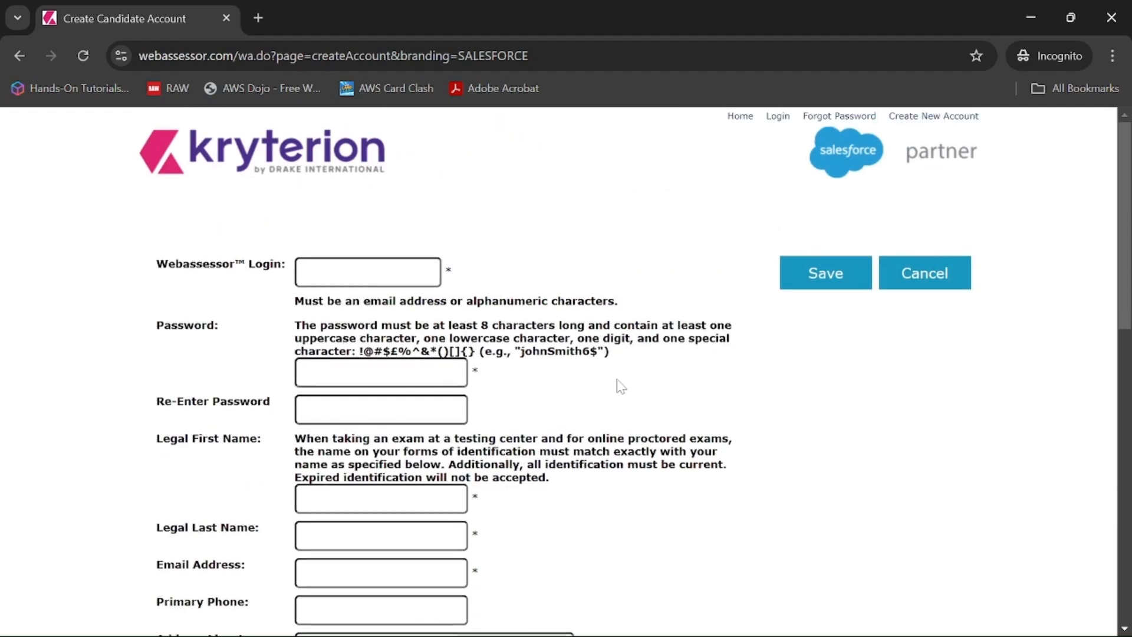
{"action": "scroll", "scroll_direction": "down", "scroll_amount": 3}
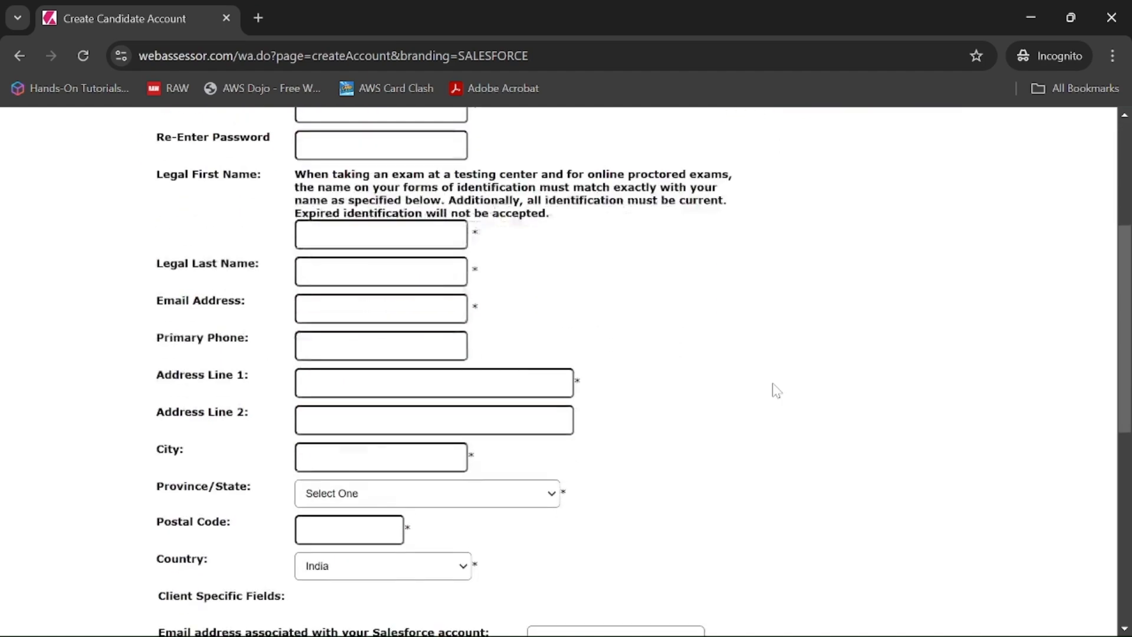
{"action": "scroll", "scroll_direction": "down", "scroll_amount": 3}
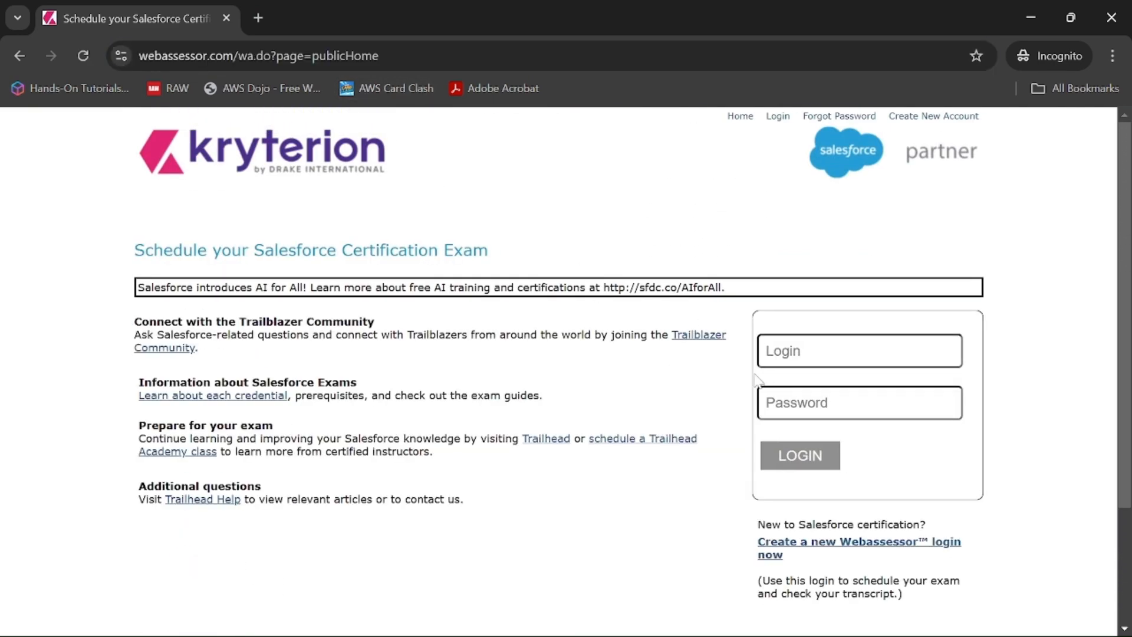
{"action": "type", "text": "S"}
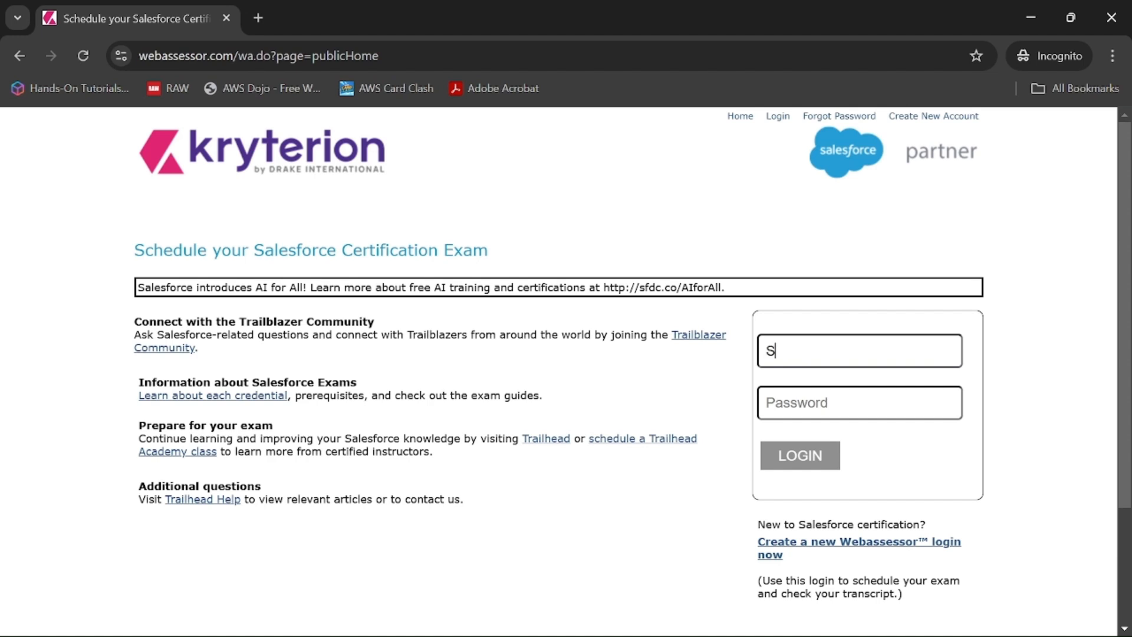
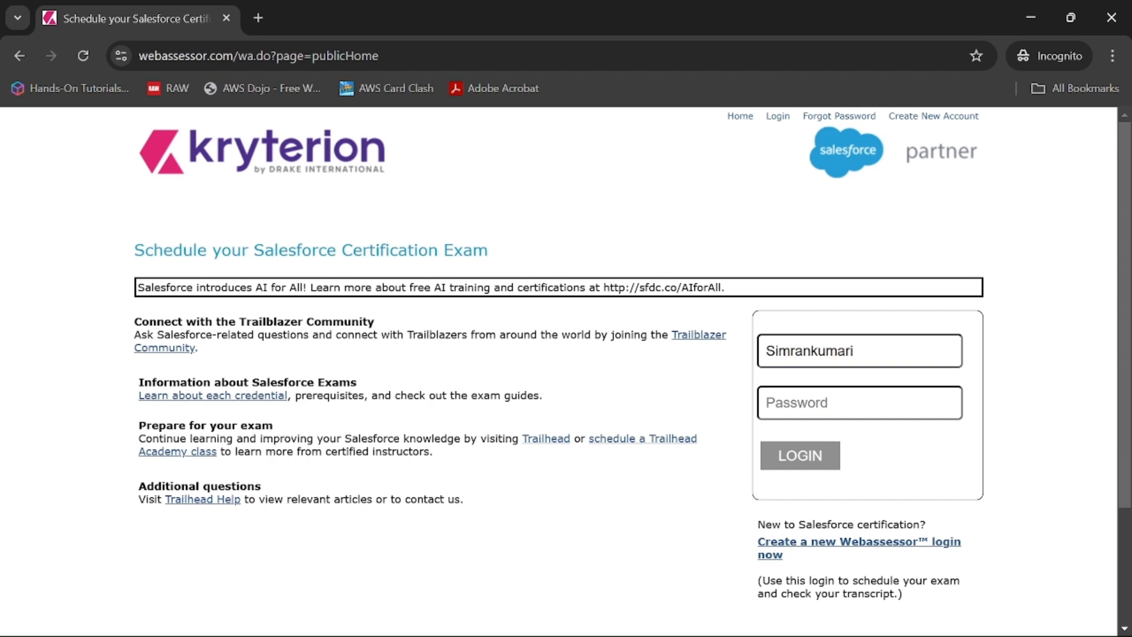
{"action": "type", "text": "1344@g"}
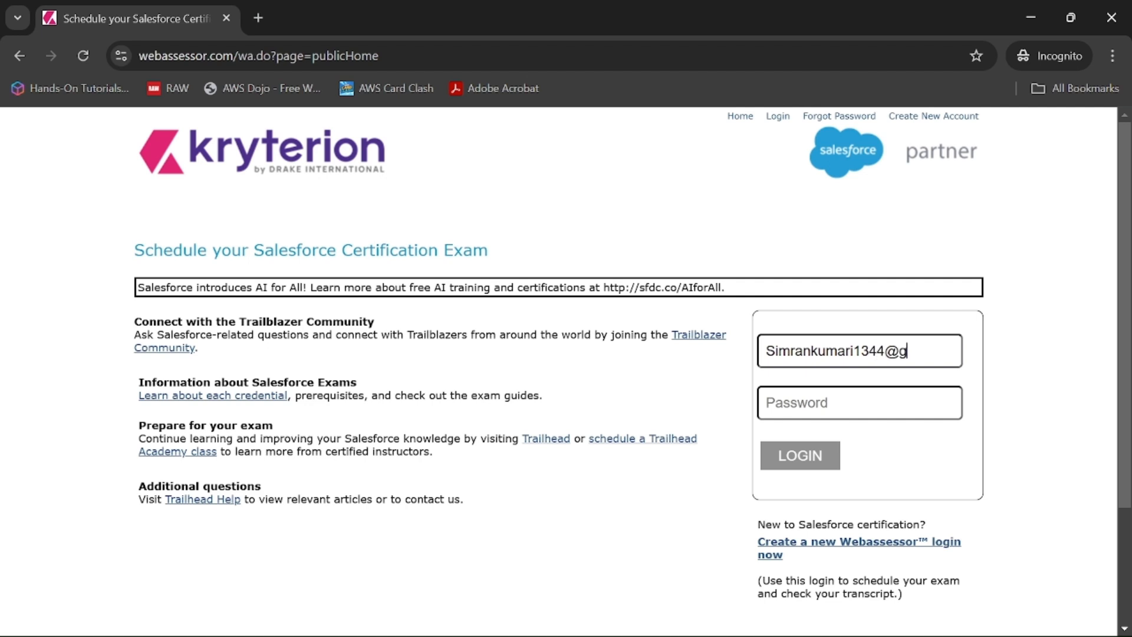
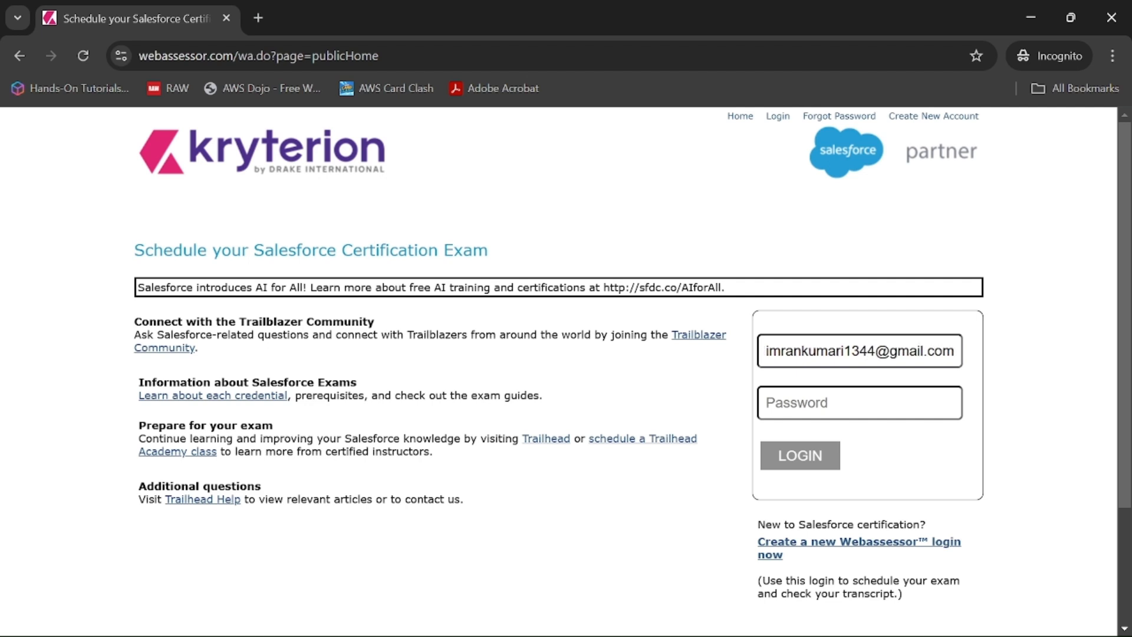
{"action": "type", "text": "••"}
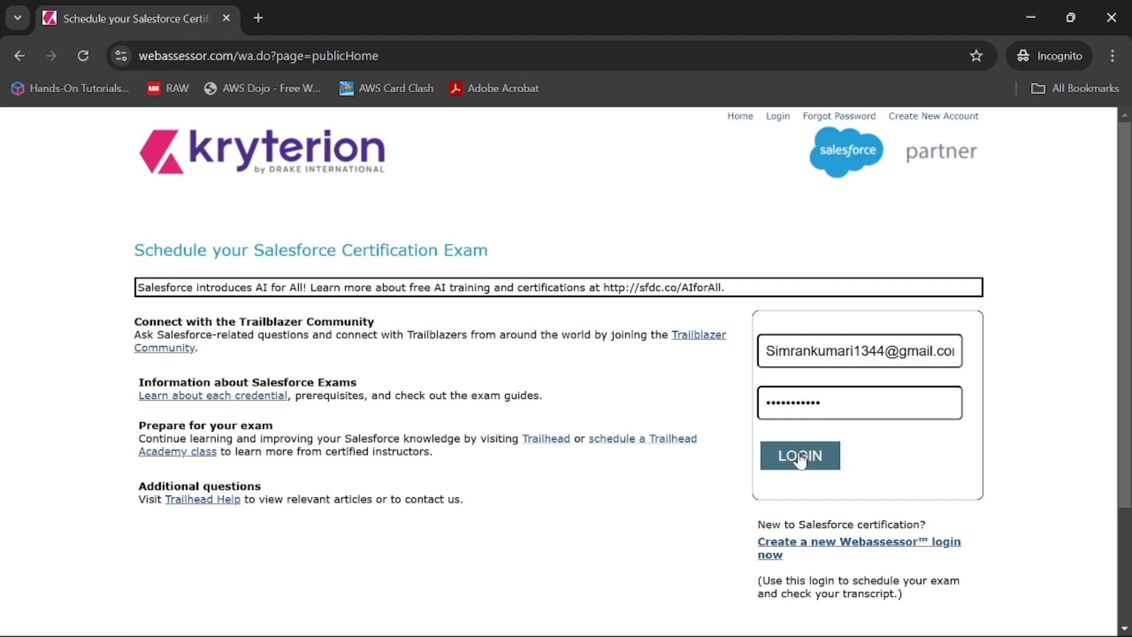
{"action": "left_click", "coordinate": [798, 455]}
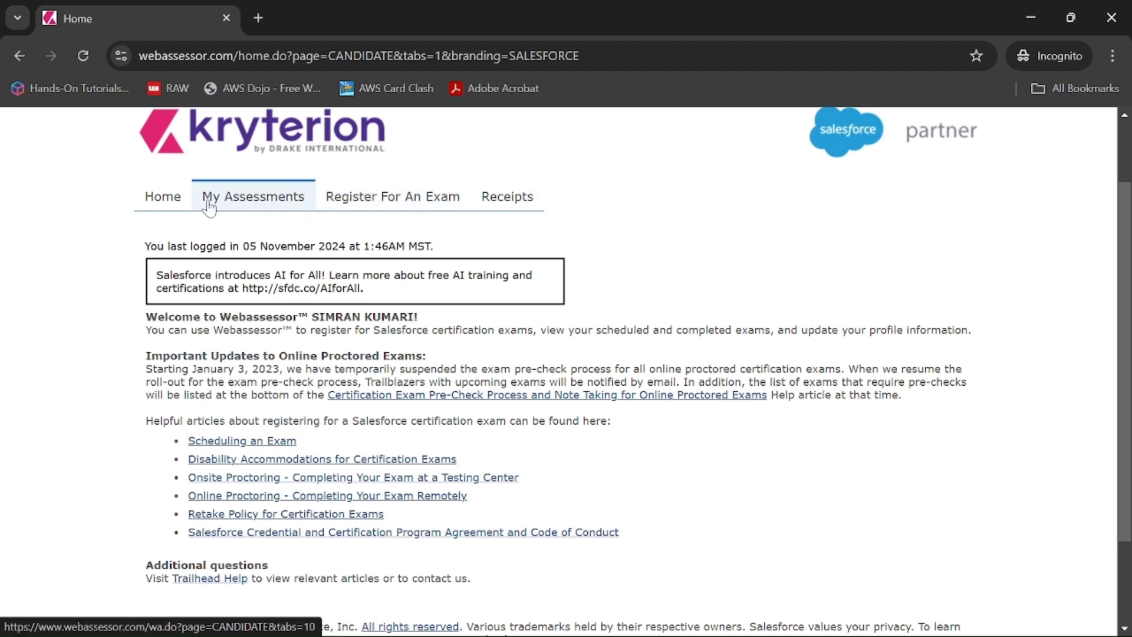
- View My Assessments, which lists no scheduled exams, then head to Register For An Exam
{"action": "left_click", "coordinate": [253, 197]}
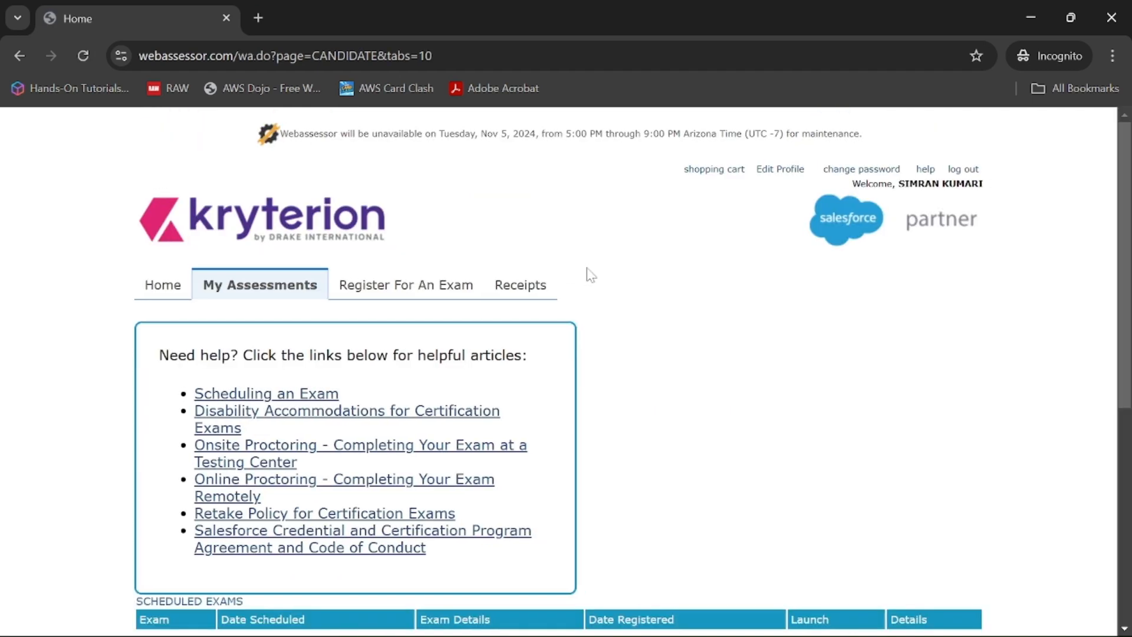
{"action": "scroll", "scroll_direction": "down", "scroll_amount": 3}
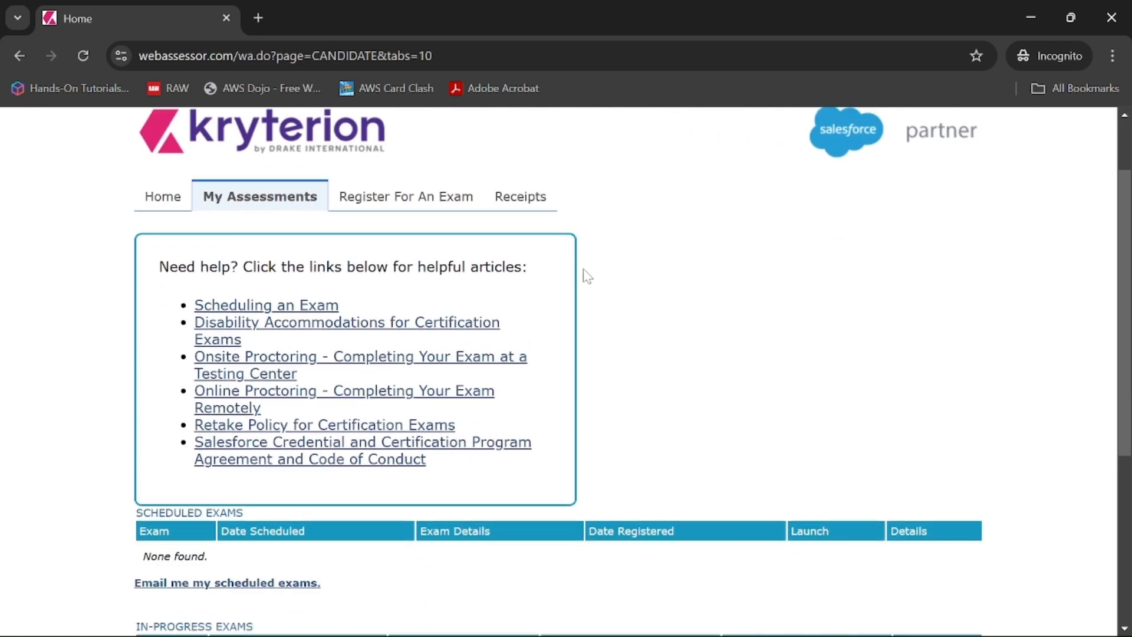
{"action": "mouse_move", "coordinate": [284, 245]}
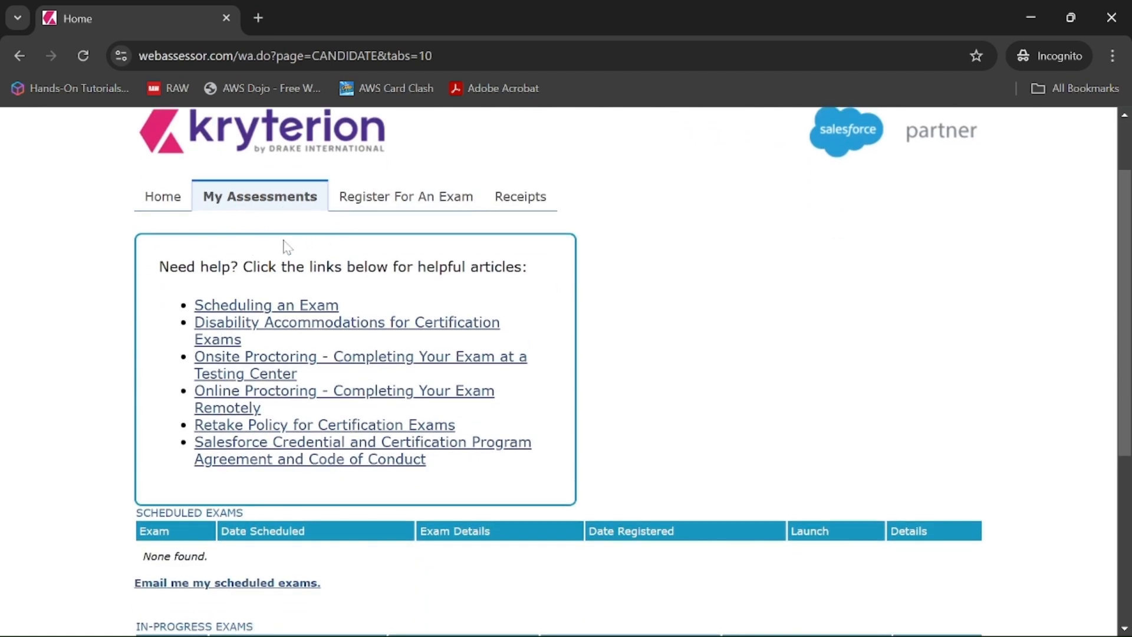
{"action": "mouse_move", "coordinate": [354, 343]}
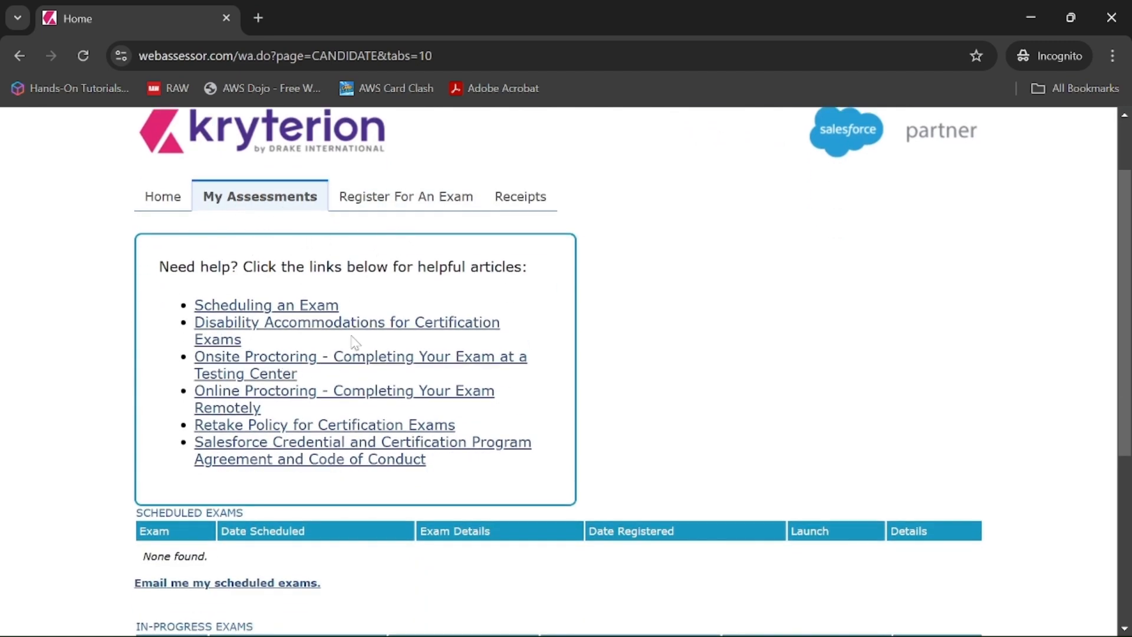
{"action": "scroll", "scroll_direction": "down", "scroll_amount": 3}
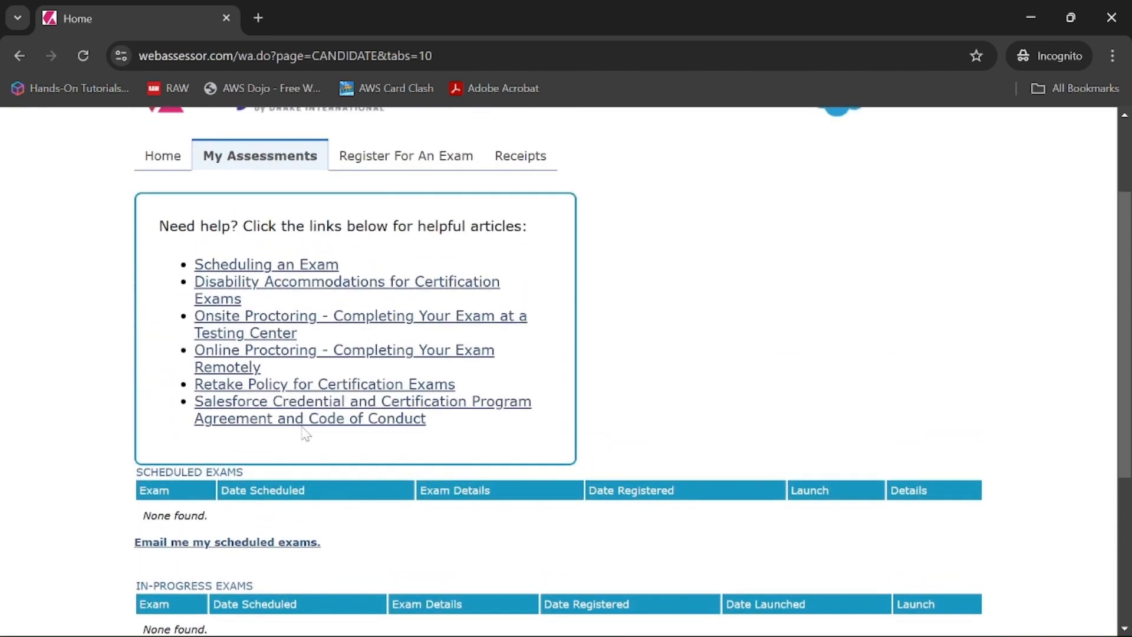
{"action": "left_click", "coordinate": [405, 156]}
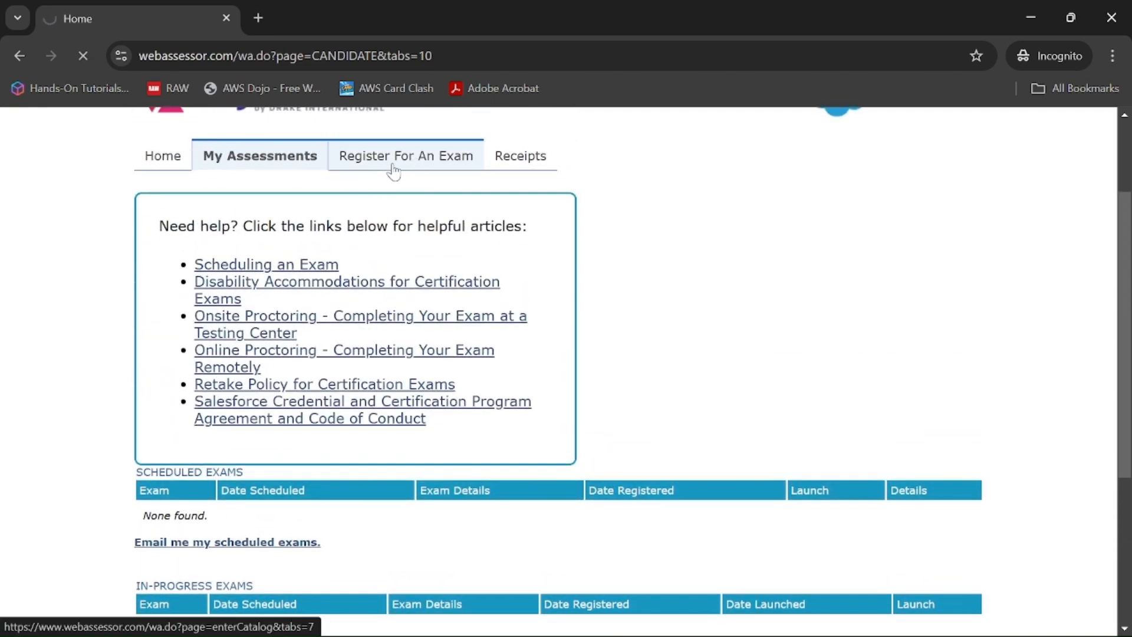
- Reach the exam catalog and expand the Associate Exams category
{"action": "left_click", "coordinate": [404, 156]}
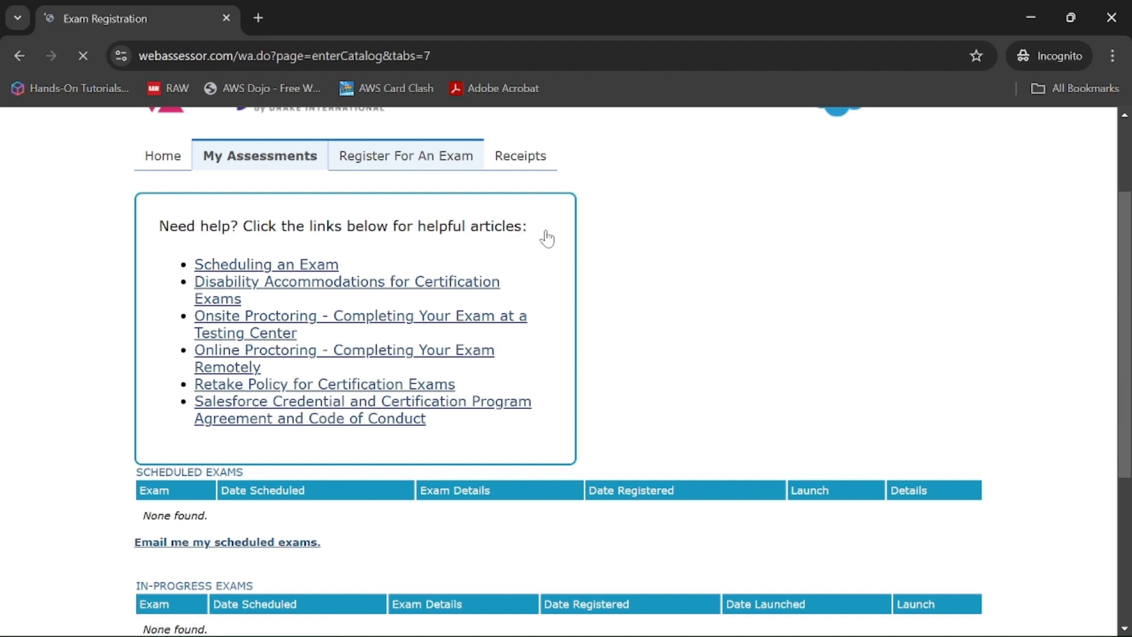
{"action": "left_click", "coordinate": [404, 156]}
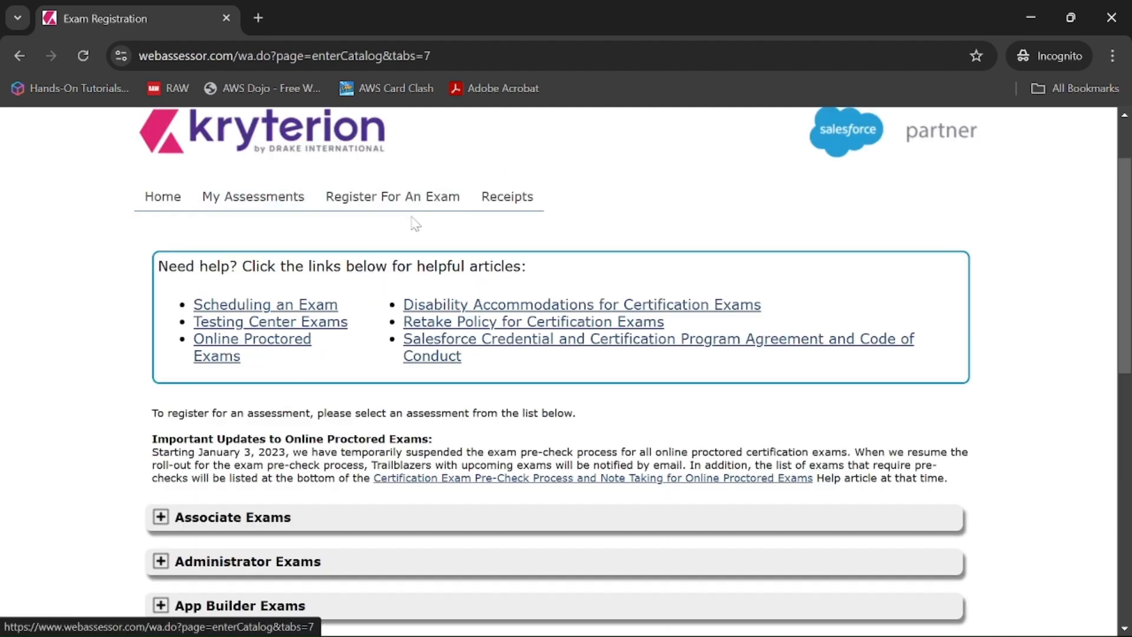
{"action": "scroll", "scroll_direction": "down", "scroll_amount": 3}
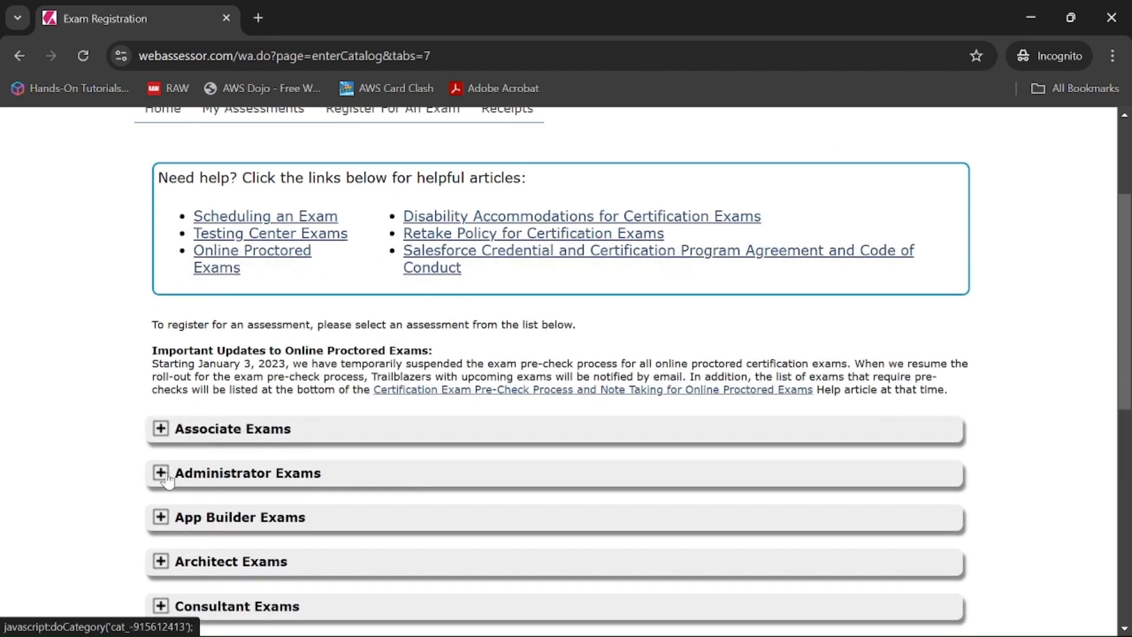
{"action": "left_click", "coordinate": [162, 473]}
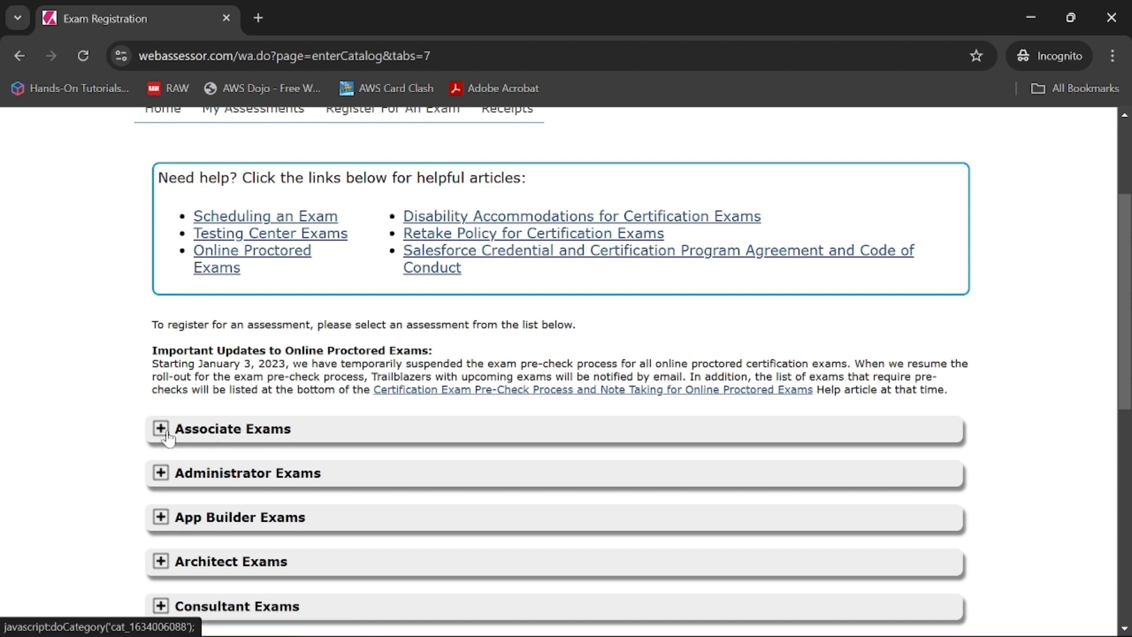
{"action": "left_click", "coordinate": [160, 428]}
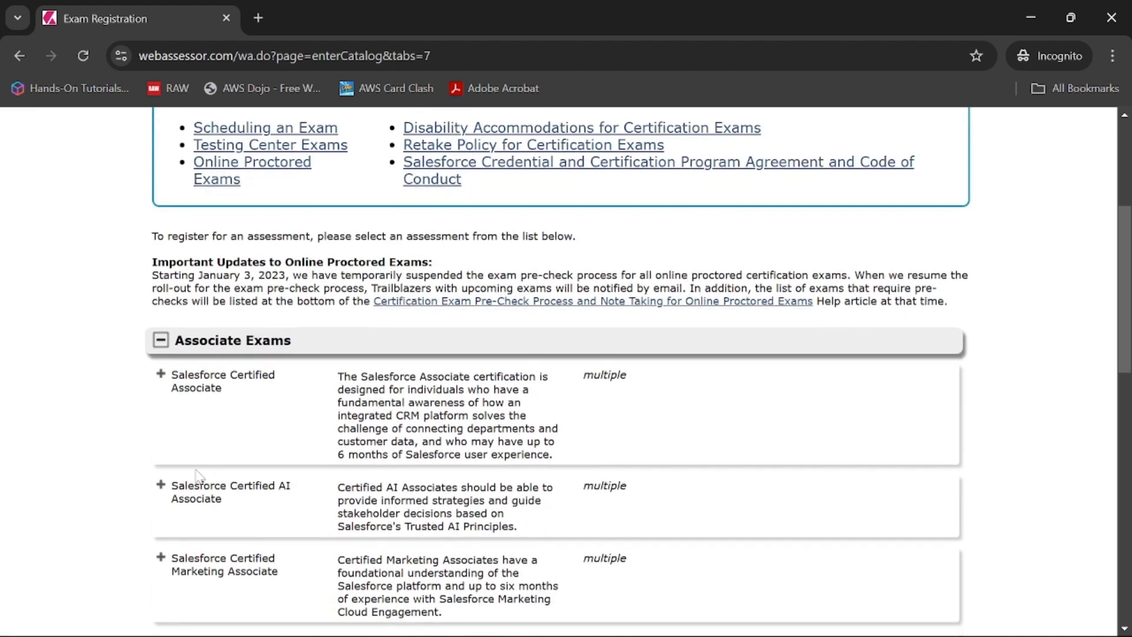
- Show the Salesforce Certified AI Associate registration options, peeking at Salesforce Certified Associate too
{"action": "left_click", "coordinate": [161, 485]}
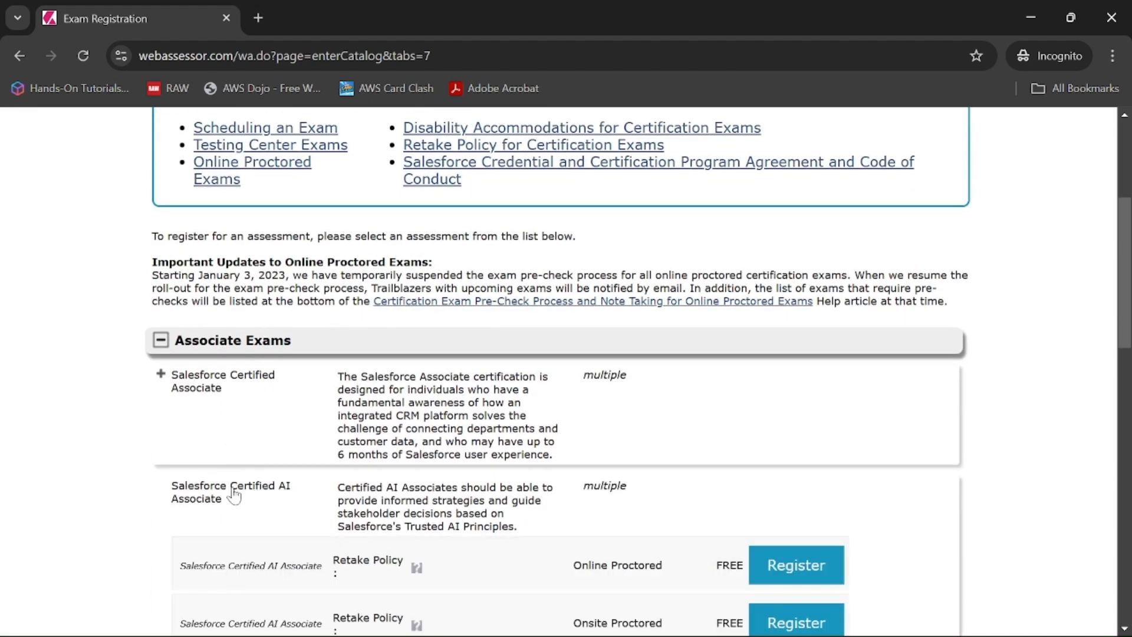
{"action": "scroll", "scroll_direction": "down", "scroll_amount": 3}
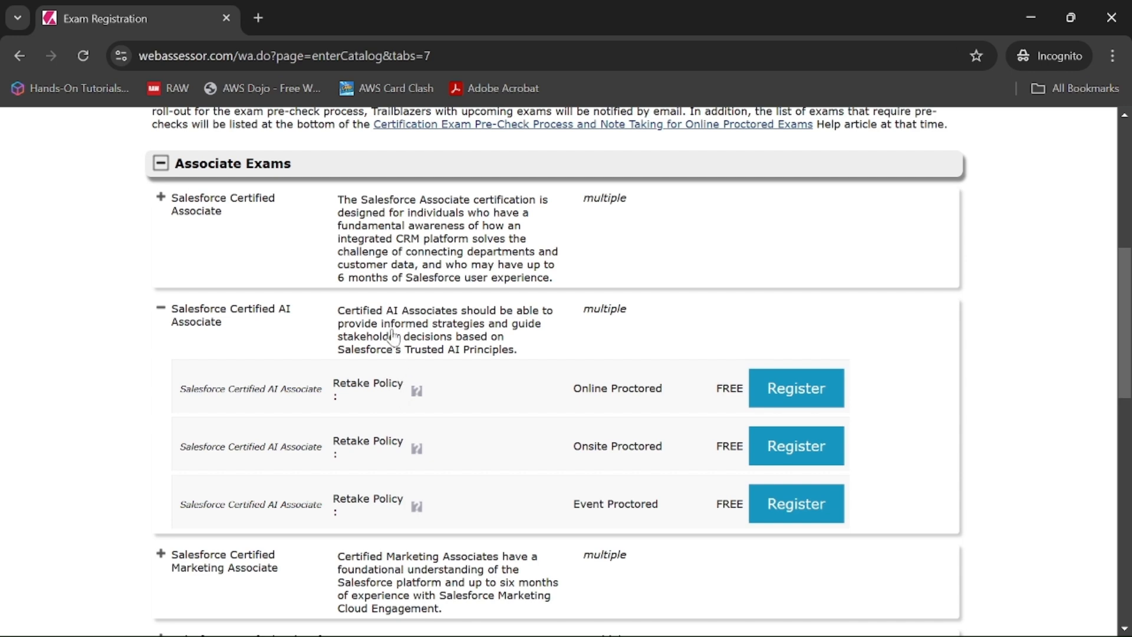
{"action": "left_click", "coordinate": [161, 200]}
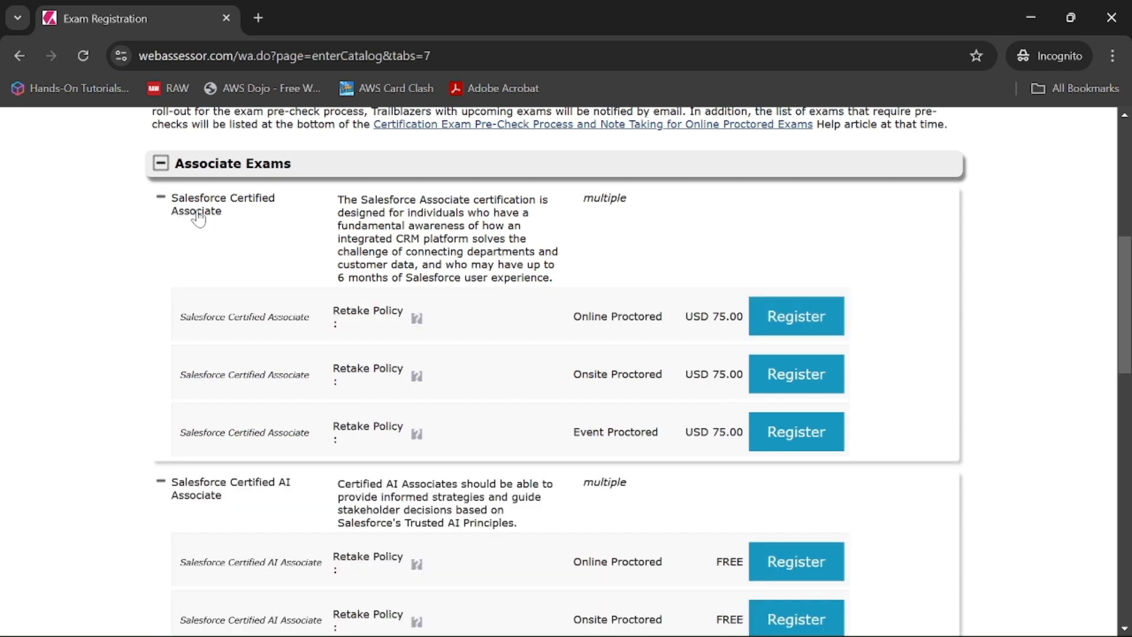
{"action": "mouse_move", "coordinate": [258, 213]}
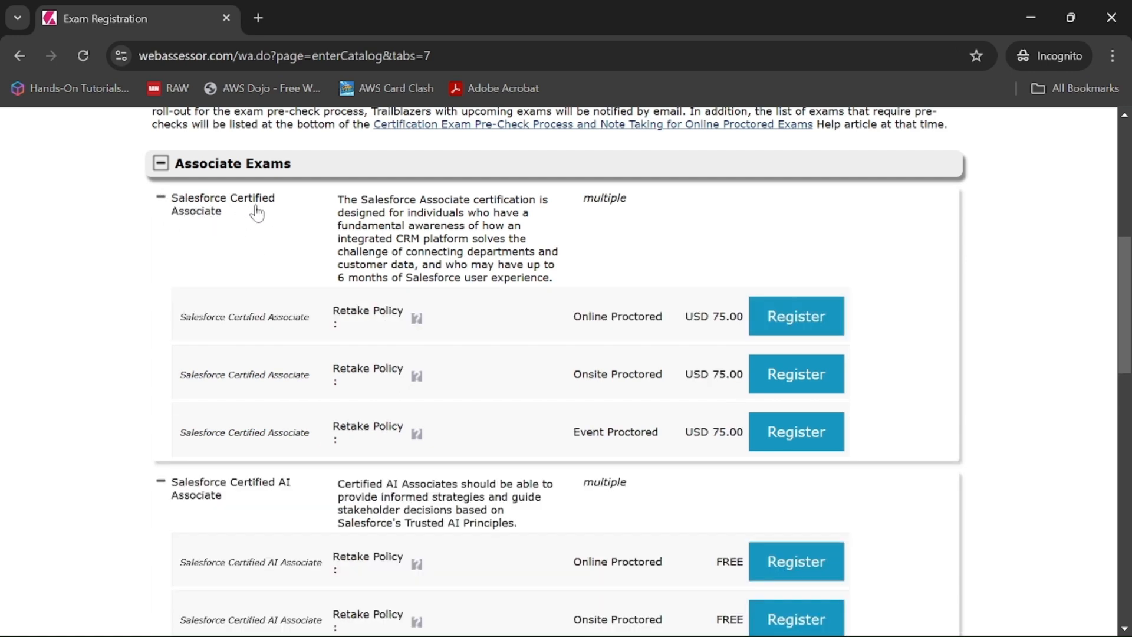
{"action": "mouse_move", "coordinate": [244, 246]}
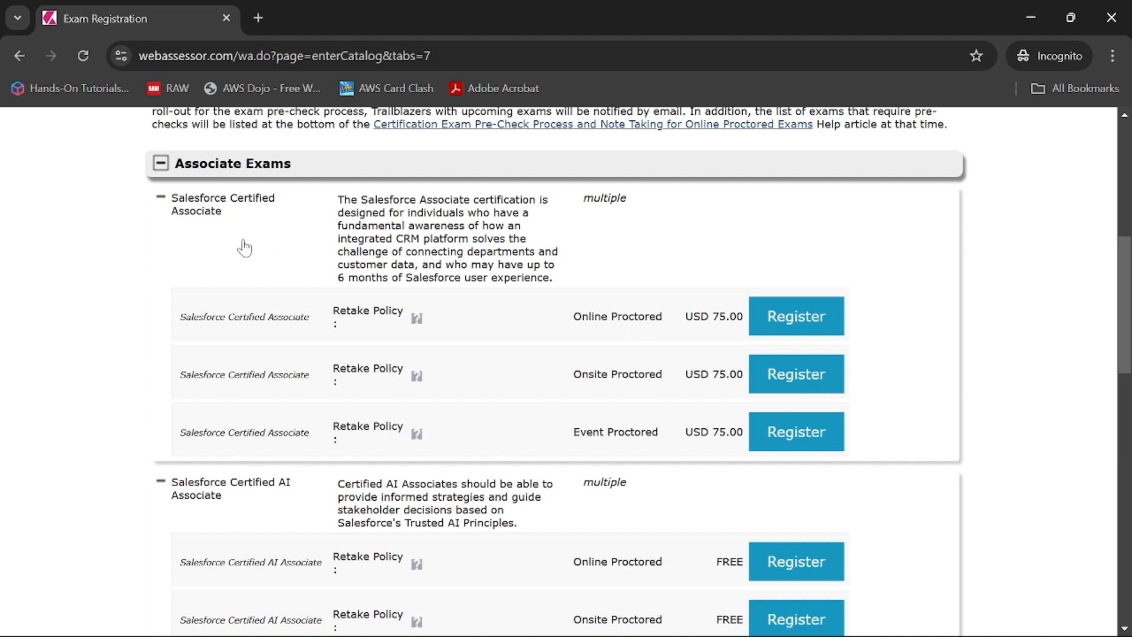
{"action": "mouse_move", "coordinate": [803, 373]}
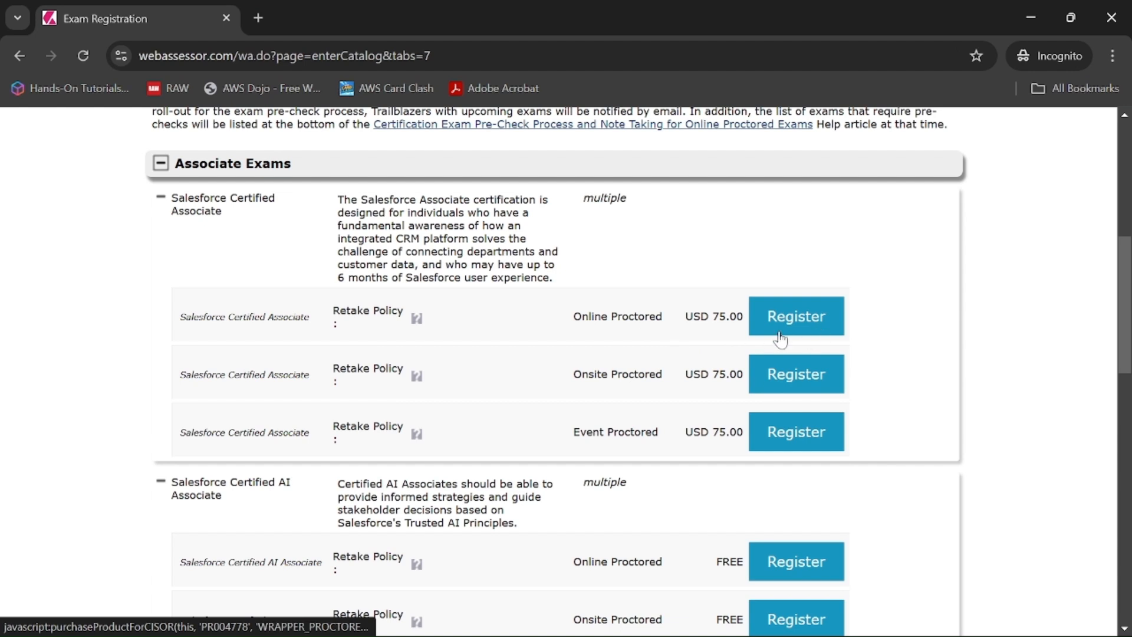
{"action": "mouse_move", "coordinate": [567, 327]}
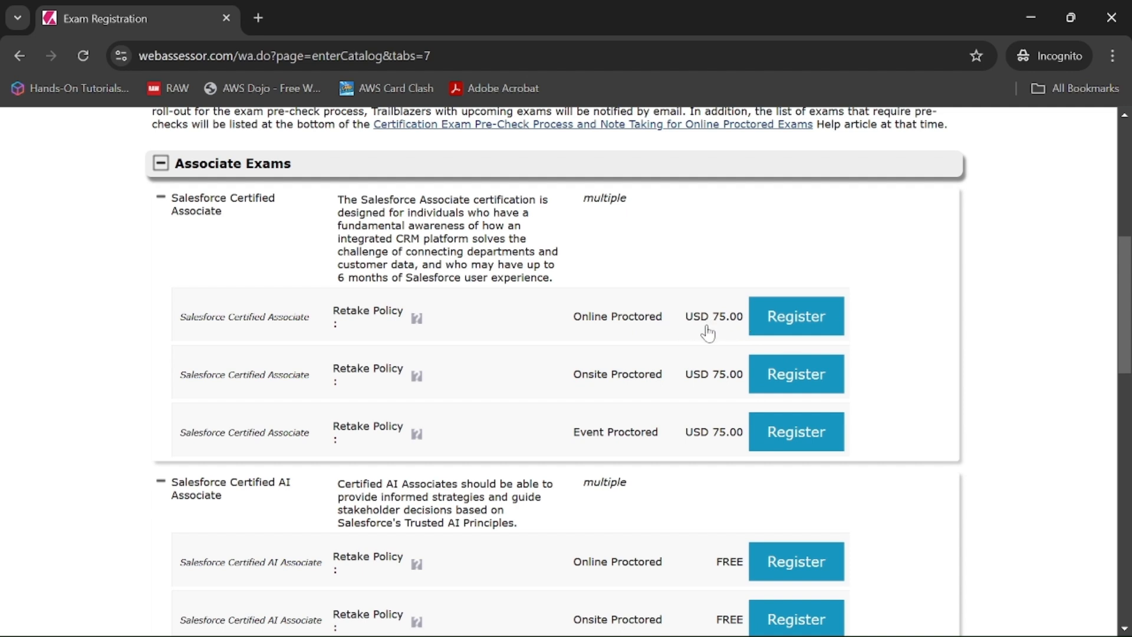
{"action": "left_click", "coordinate": [160, 197]}
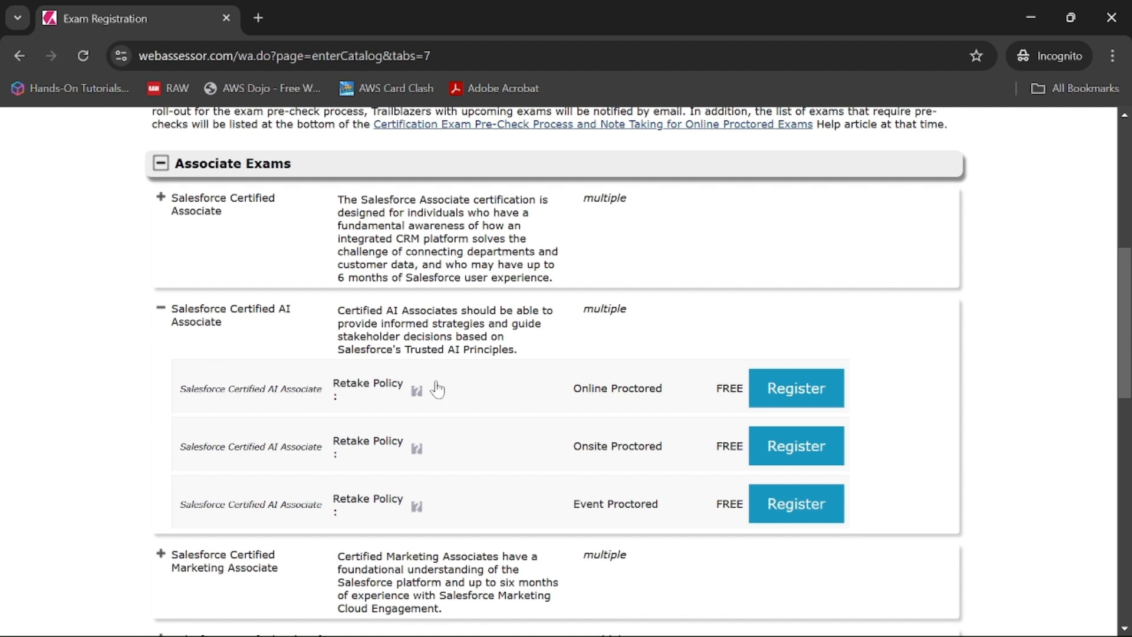
{"action": "mouse_move", "coordinate": [601, 507]}
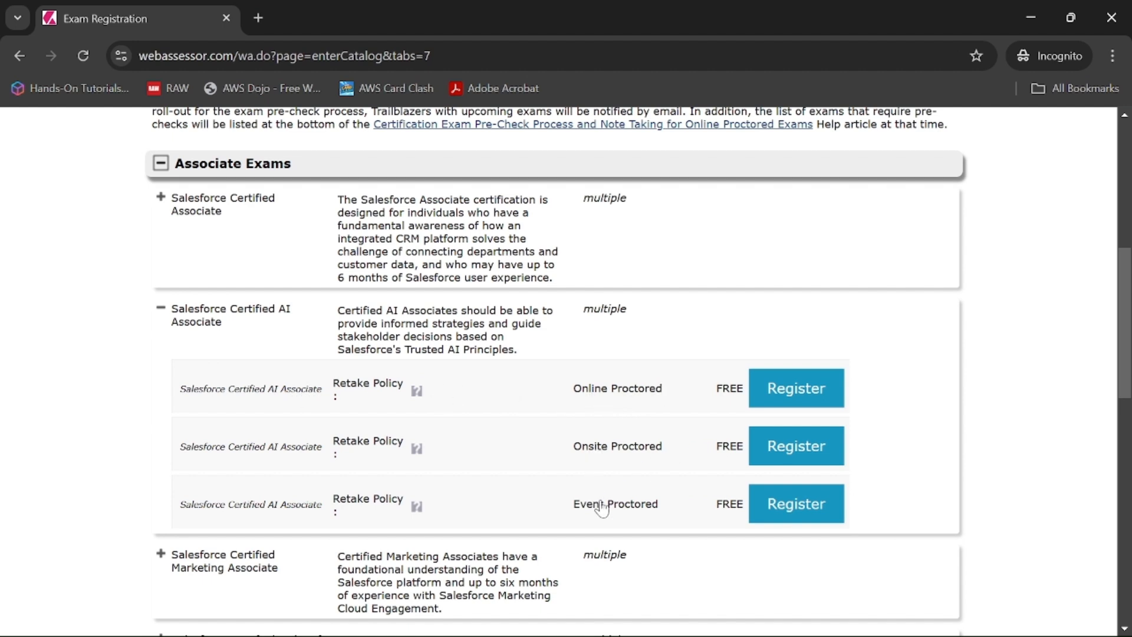
{"action": "mouse_move", "coordinate": [658, 397]}
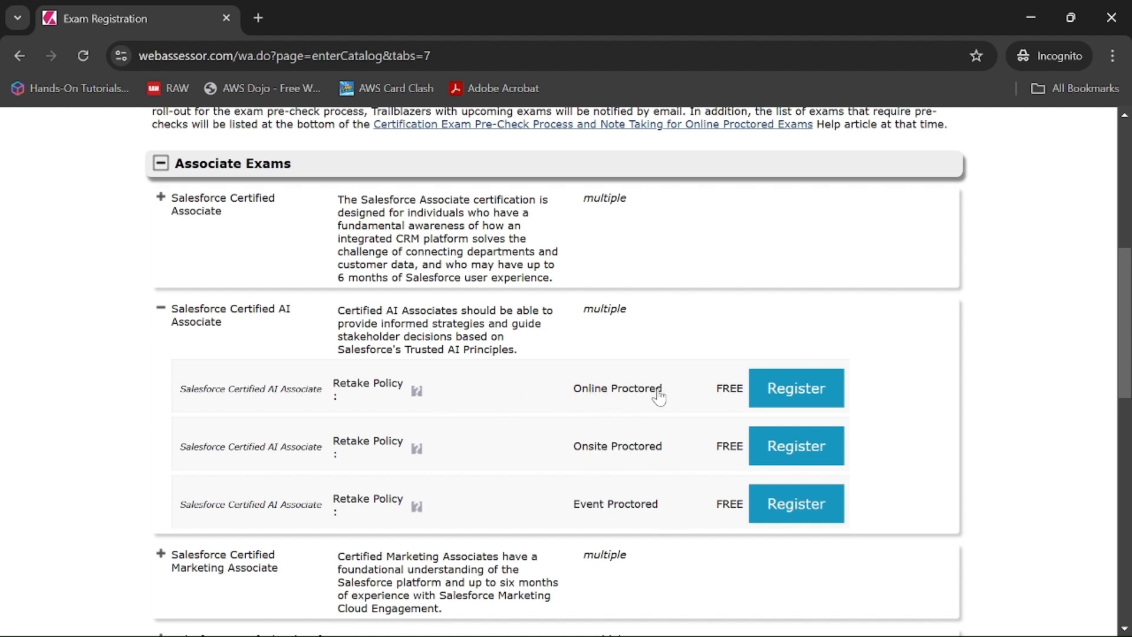
{"action": "mouse_move", "coordinate": [763, 403]}
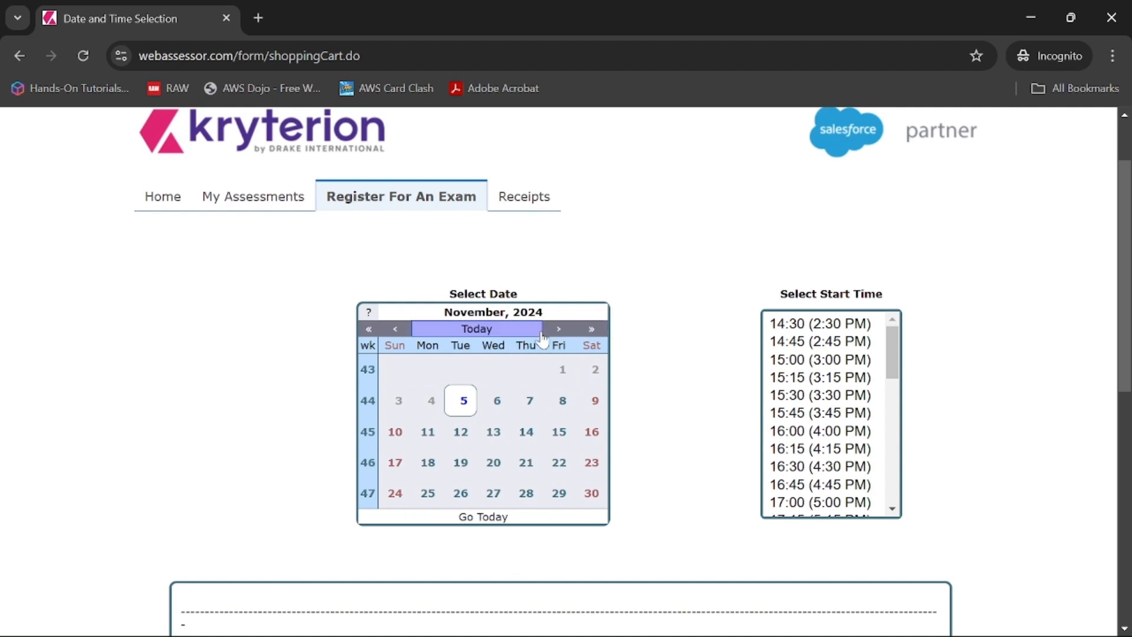
- Move the calendar to December 2024 and pick Saturday 21 December
{"action": "left_click", "coordinate": [558, 329]}
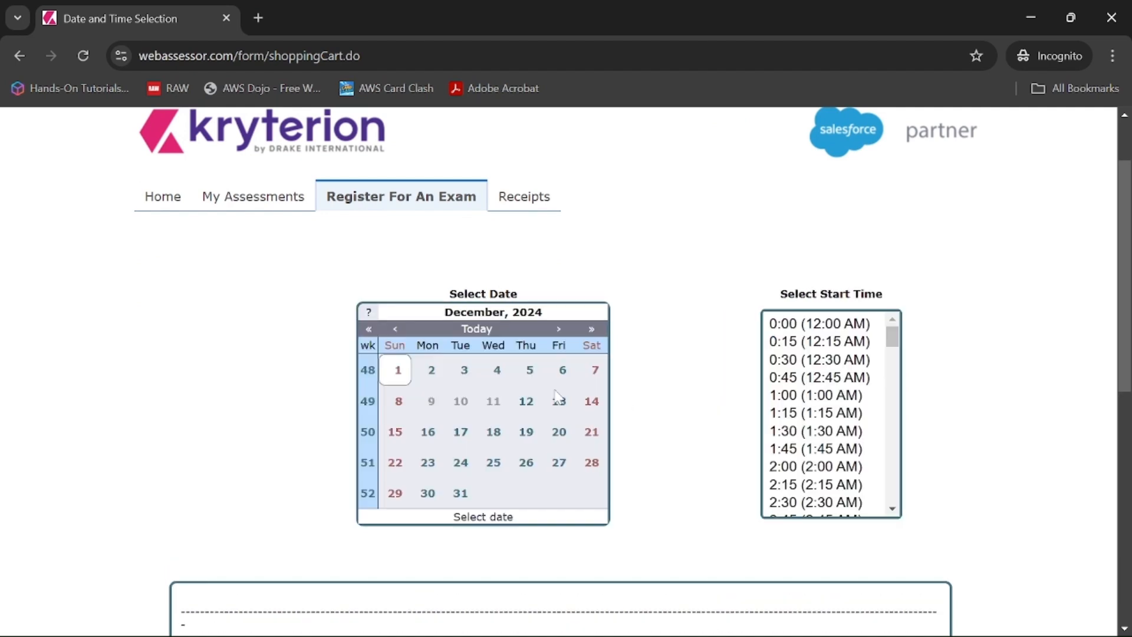
{"action": "left_click", "coordinate": [559, 431]}
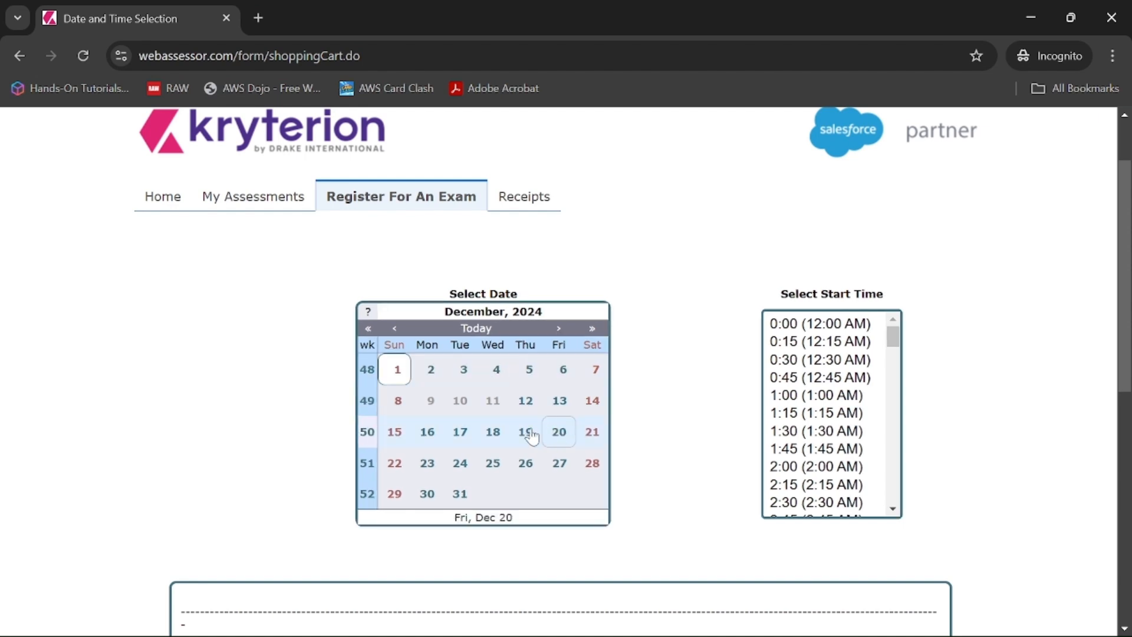
{"action": "left_click", "coordinate": [592, 369]}
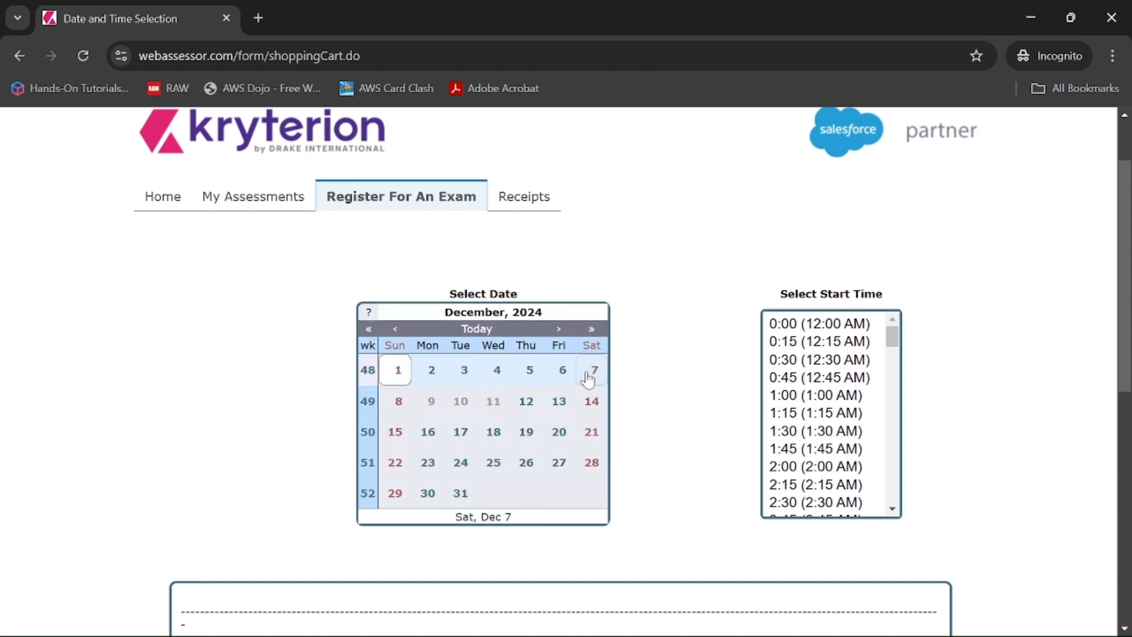
{"action": "left_click", "coordinate": [591, 431]}
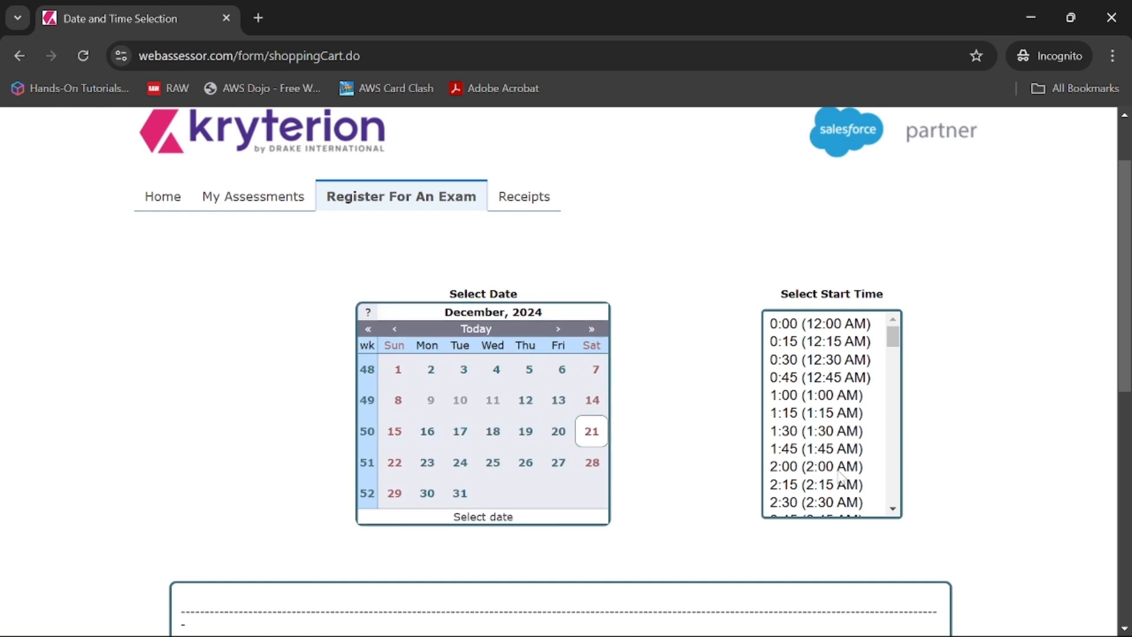
- Choose a 15:00 start, accept the exam policy terms and select the slot
{"action": "scroll", "scroll_direction": "down", "scroll_amount": 3}
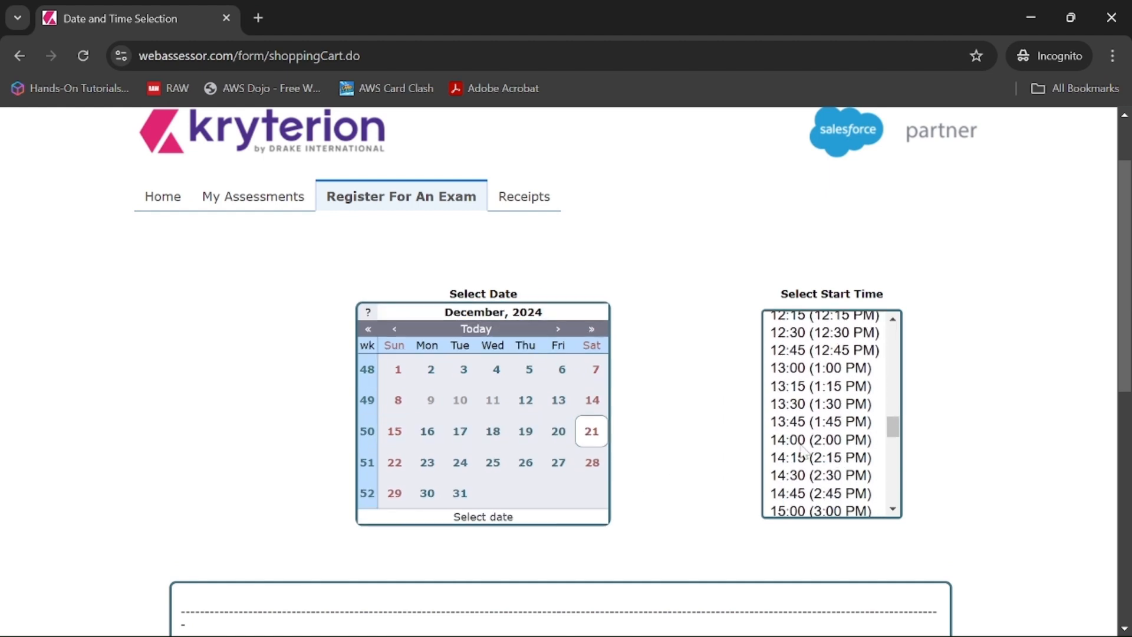
{"action": "mouse_move", "coordinate": [818, 445]}
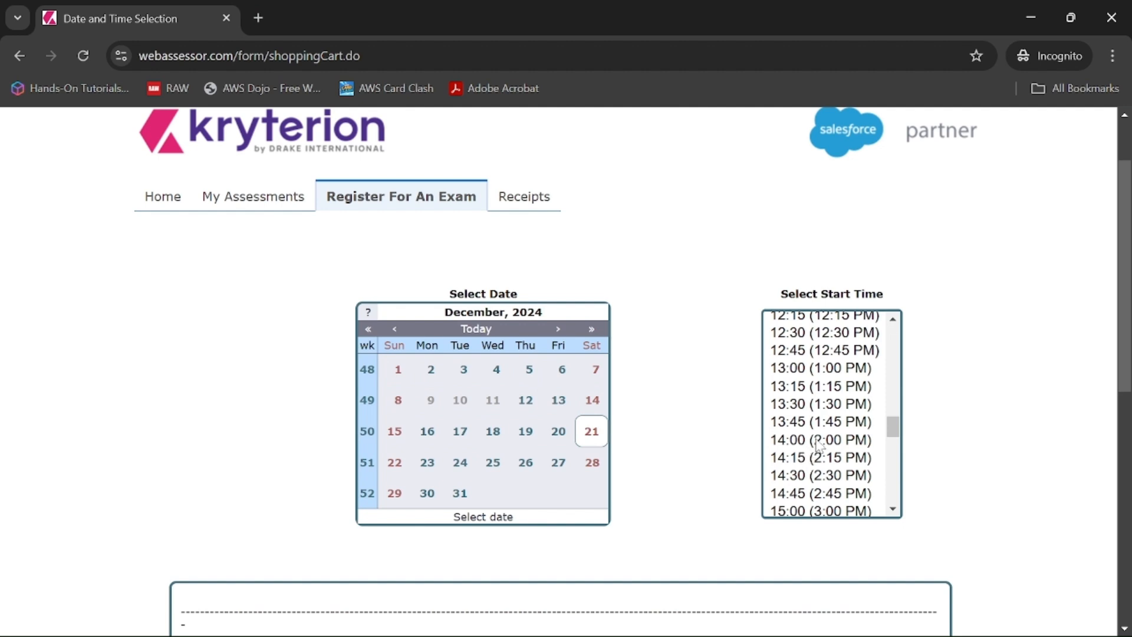
{"action": "scroll", "scroll_direction": "down", "scroll_amount": 3}
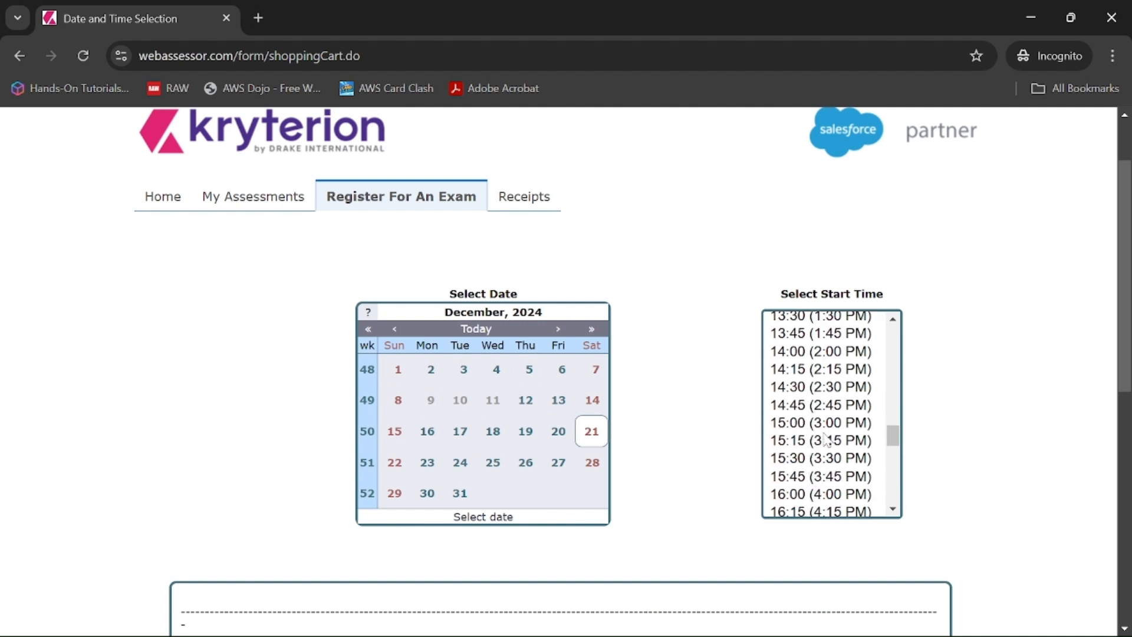
{"action": "left_click", "coordinate": [820, 422]}
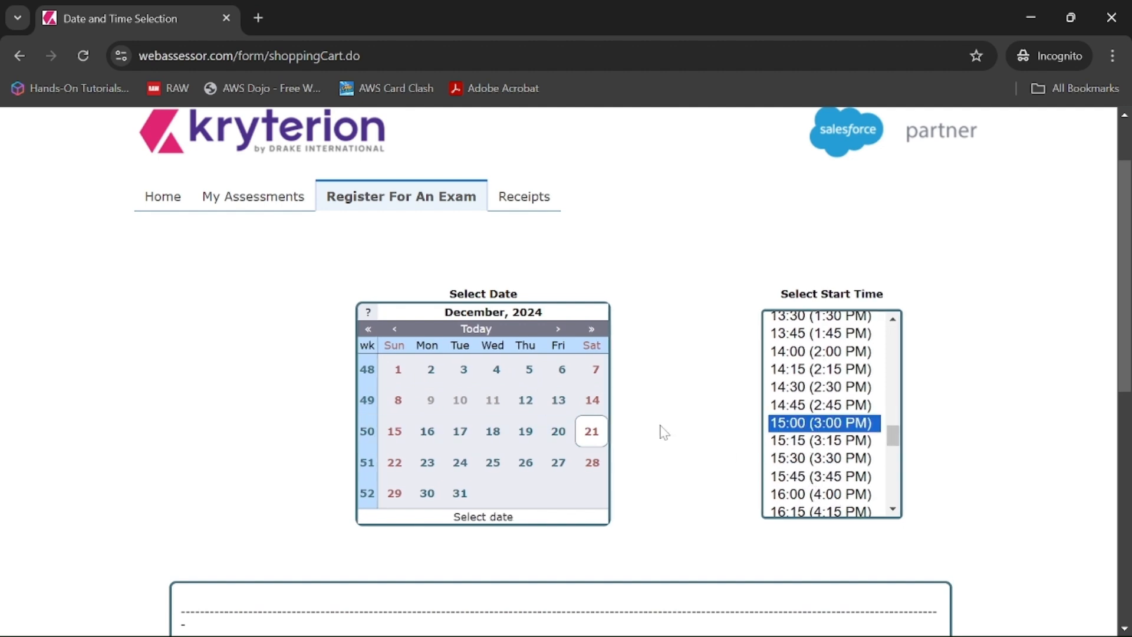
{"action": "scroll", "scroll_direction": "down", "scroll_amount": 3}
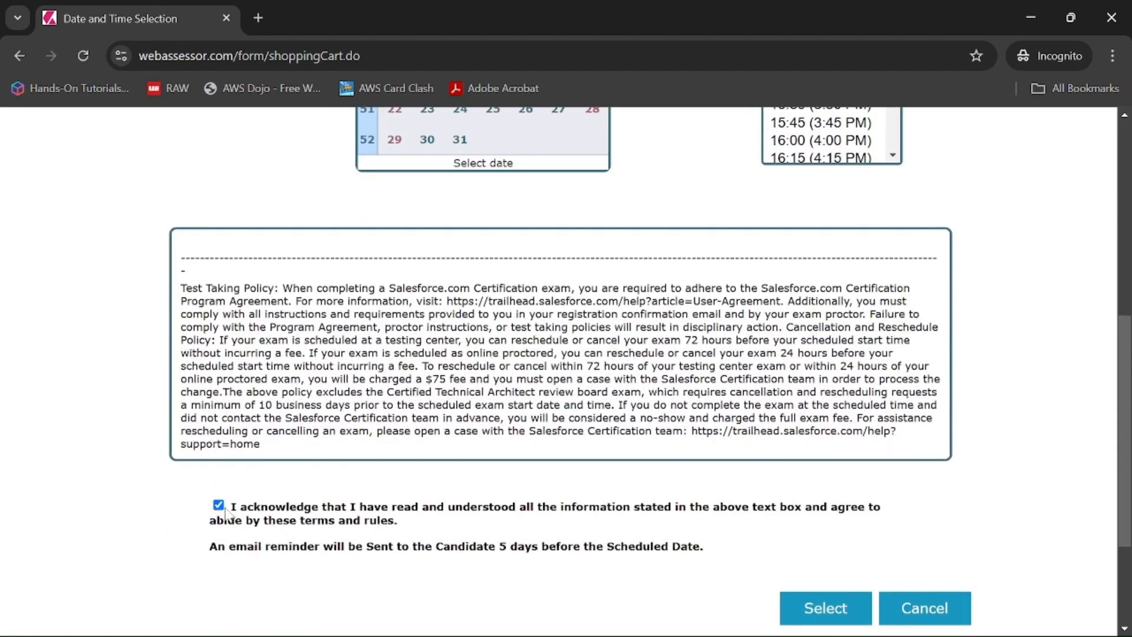
{"action": "left_click", "coordinate": [824, 607]}
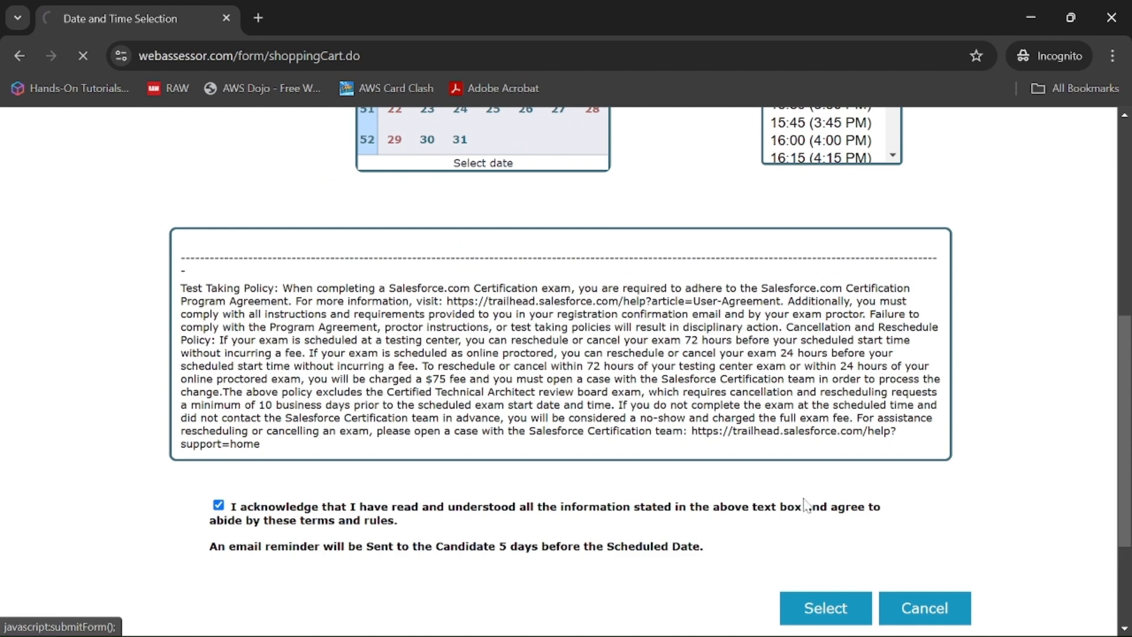
{"action": "left_click", "coordinate": [823, 607]}
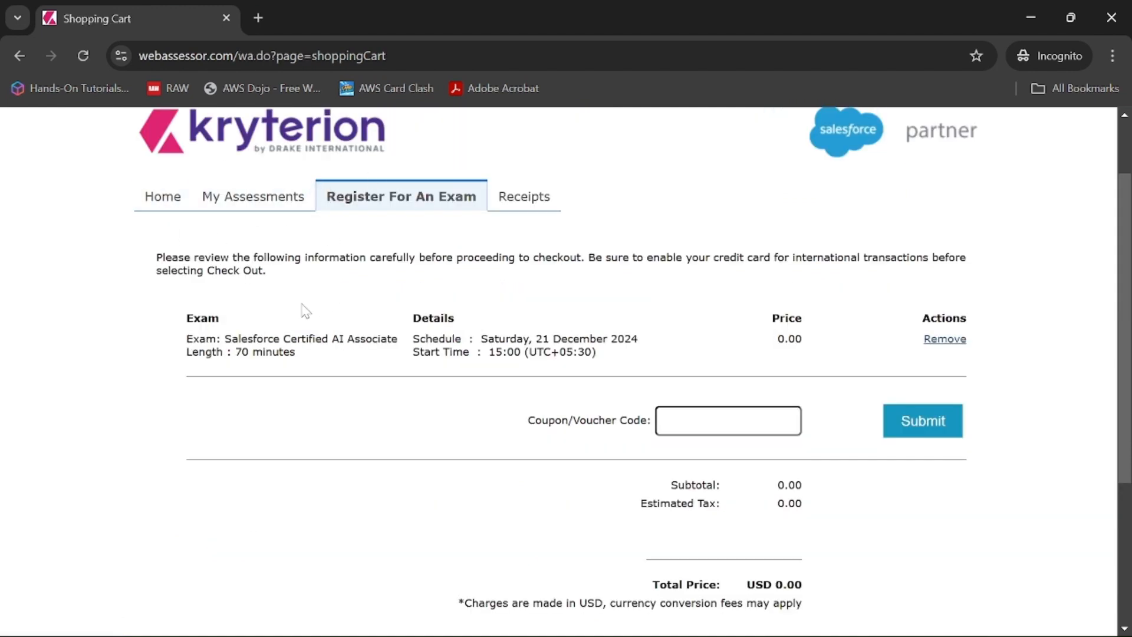
- Check the 21 December 15:00 cart entry and check out the USD 0.00 booking
{"action": "left_click_drag", "start_coordinate": [217, 338], "coordinate": [328, 339]}
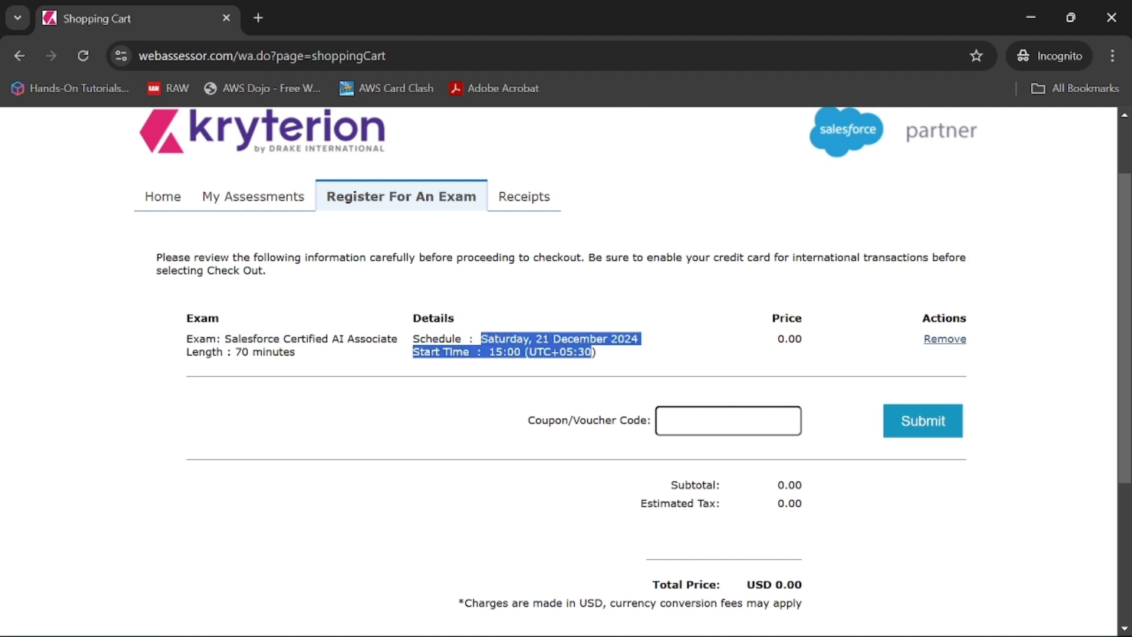
{"action": "left_click", "coordinate": [777, 391]}
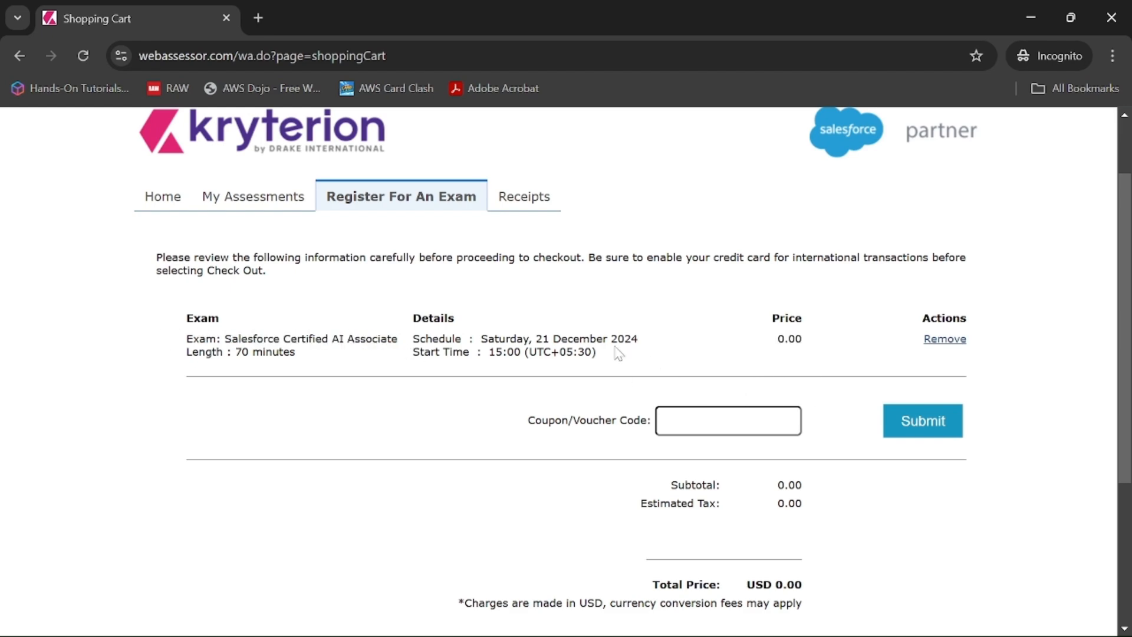
{"action": "left_click", "coordinate": [922, 420]}
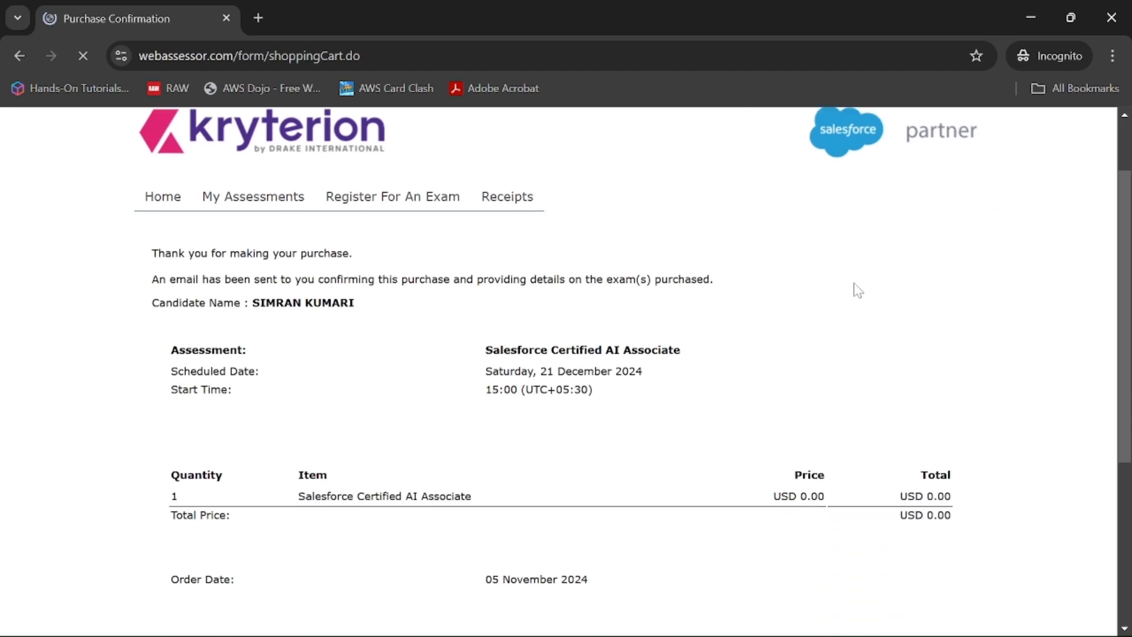
{"action": "mouse_move", "coordinate": [288, 238]}
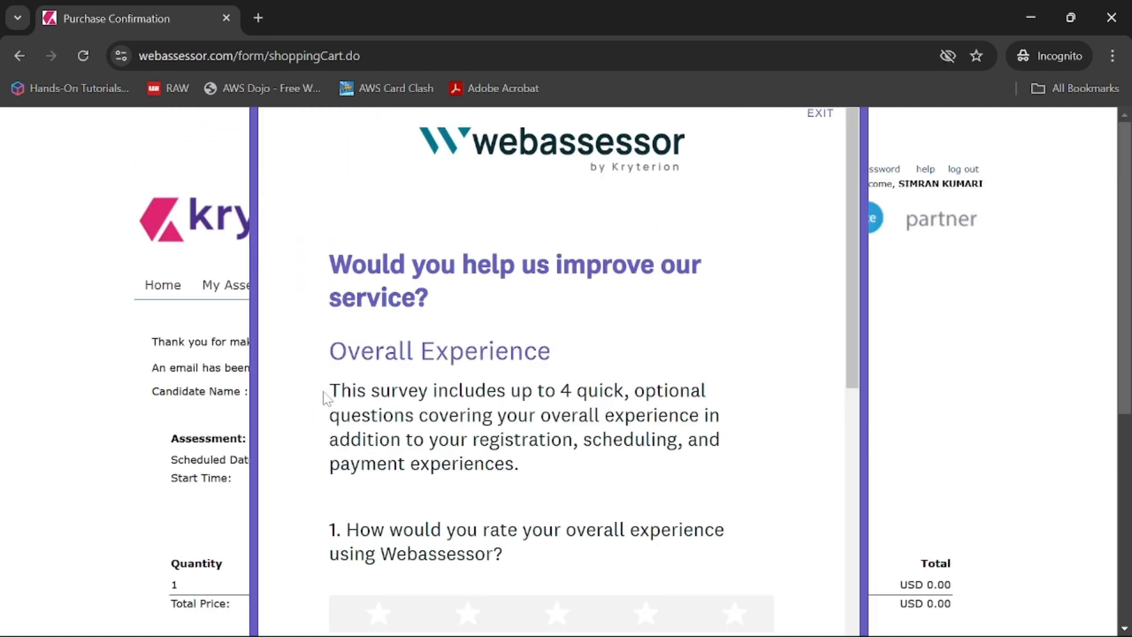
{"action": "mouse_move", "coordinate": [603, 406]}
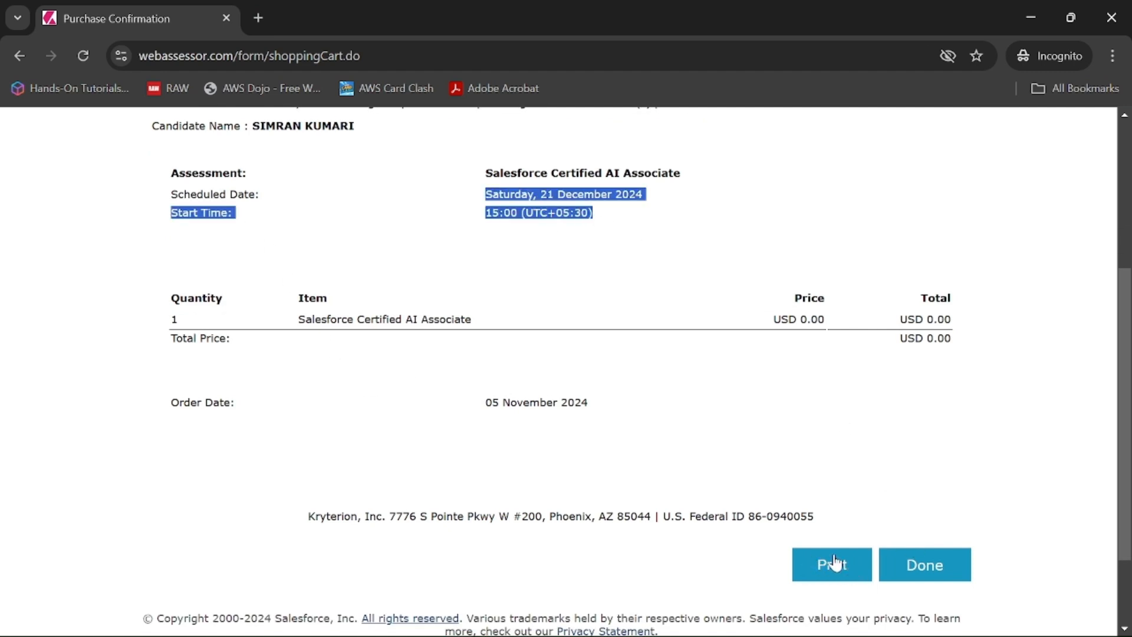
{"action": "mouse_move", "coordinate": [831, 563]}
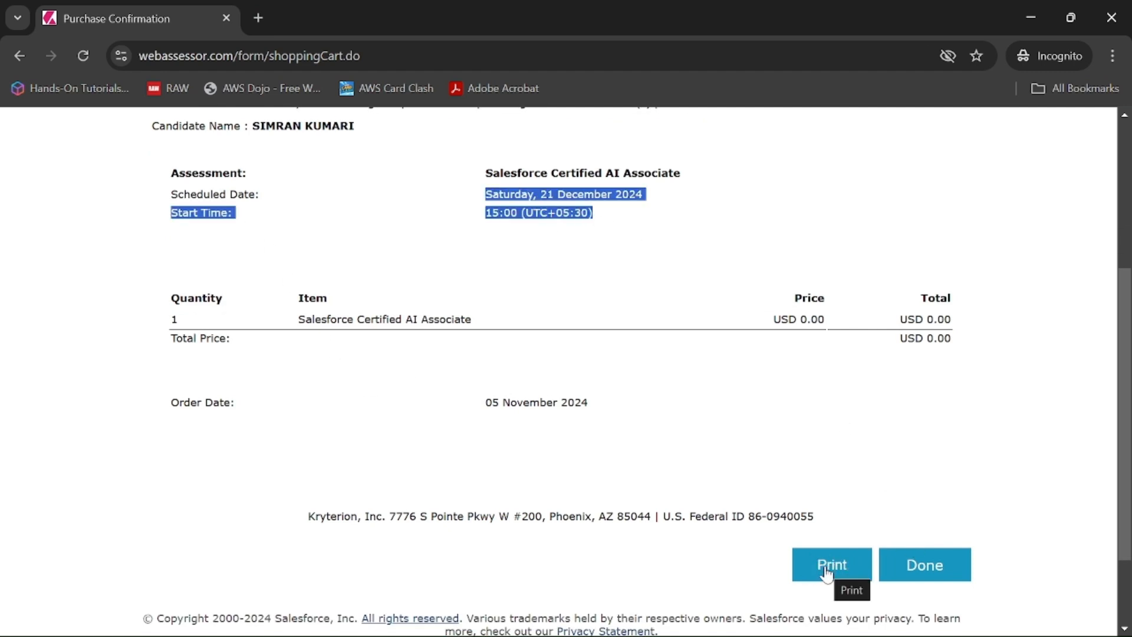
- Print the confirmation to PDF and save it as 'Ai associa' in the Videos folder
{"action": "left_click", "coordinate": [830, 563]}
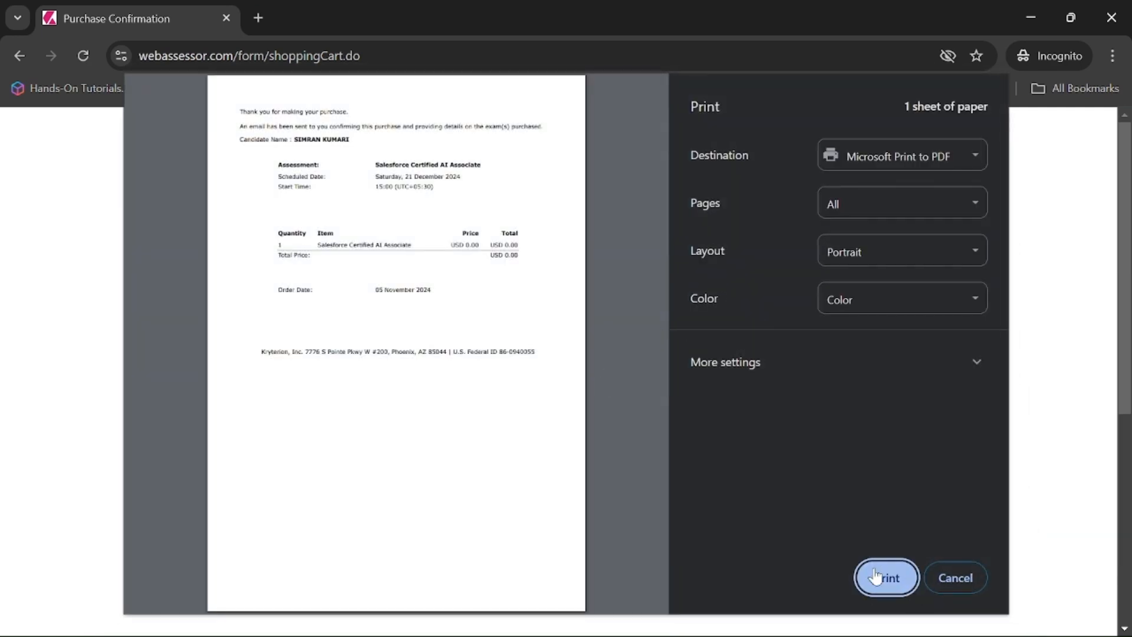
{"action": "left_click", "coordinate": [886, 578]}
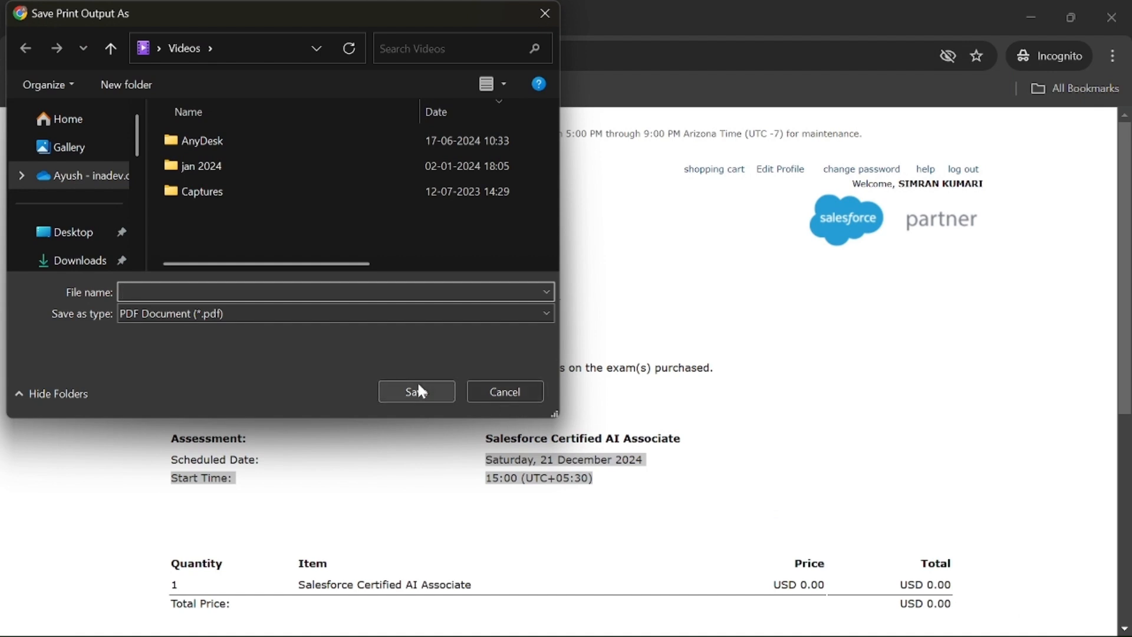
{"action": "type", "text": "f"}
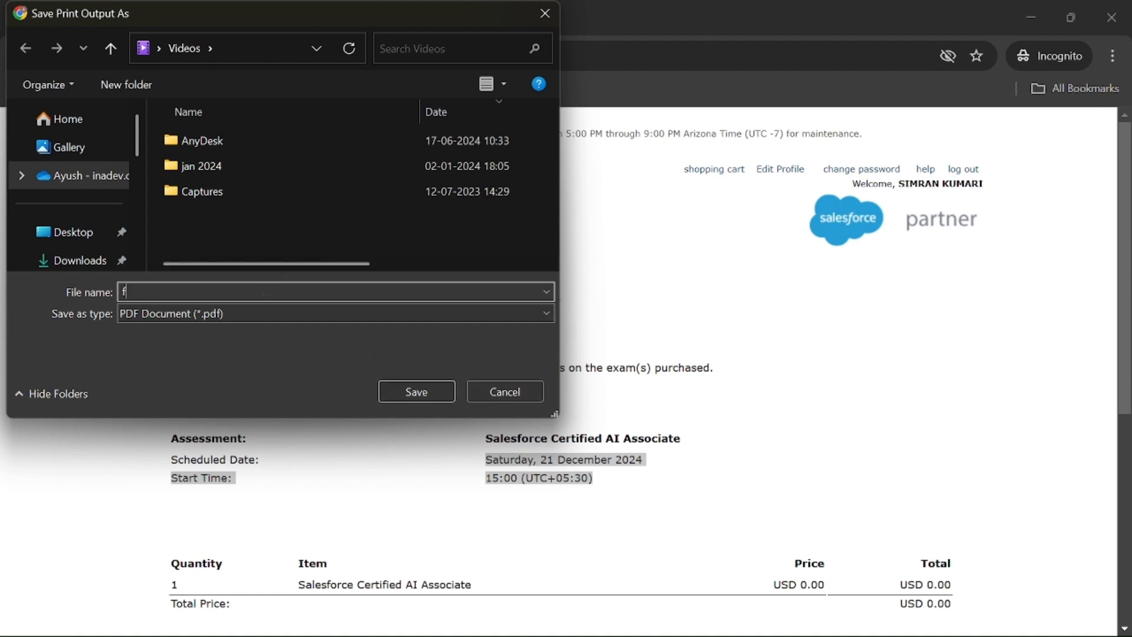
{"action": "type", "text": "hf"}
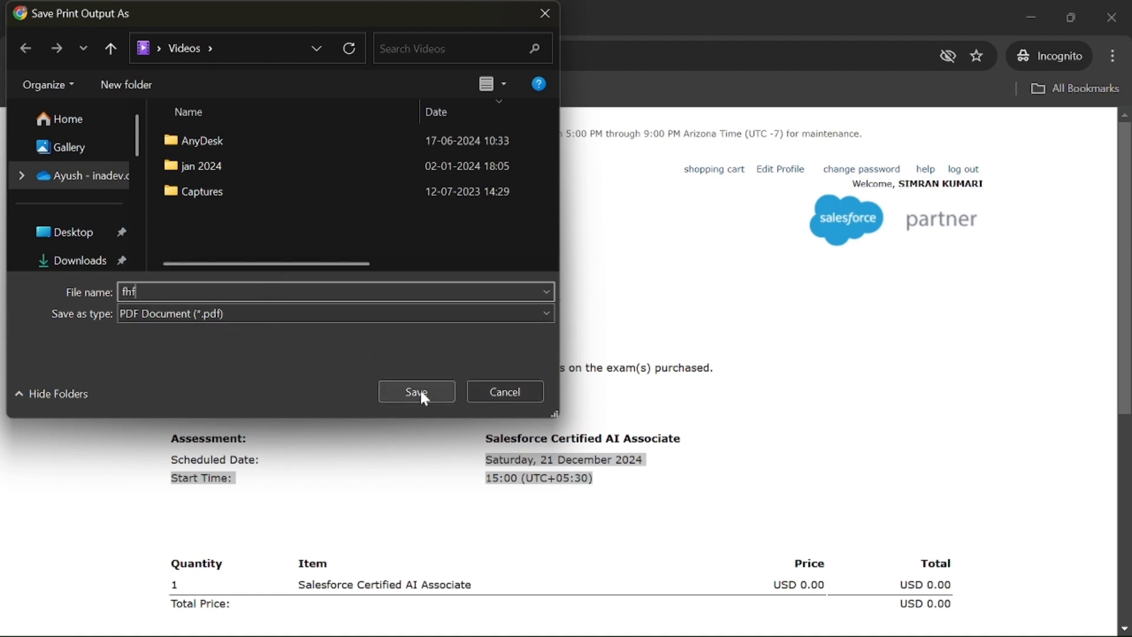
{"action": "type", "text": "Ai associa"}
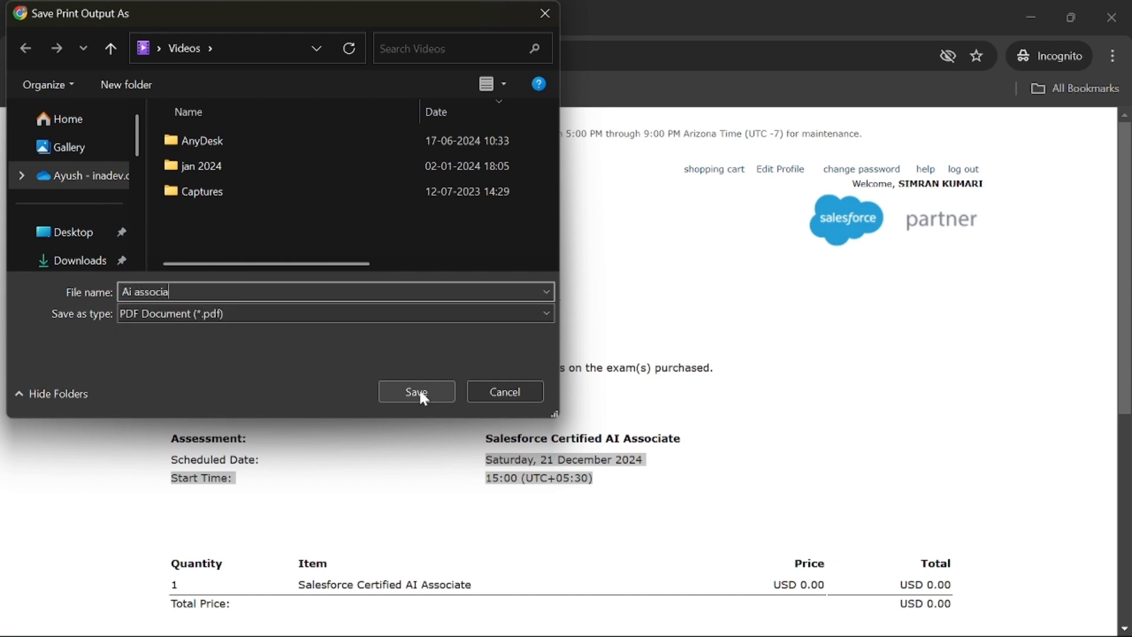
{"action": "left_click", "coordinate": [416, 392]}
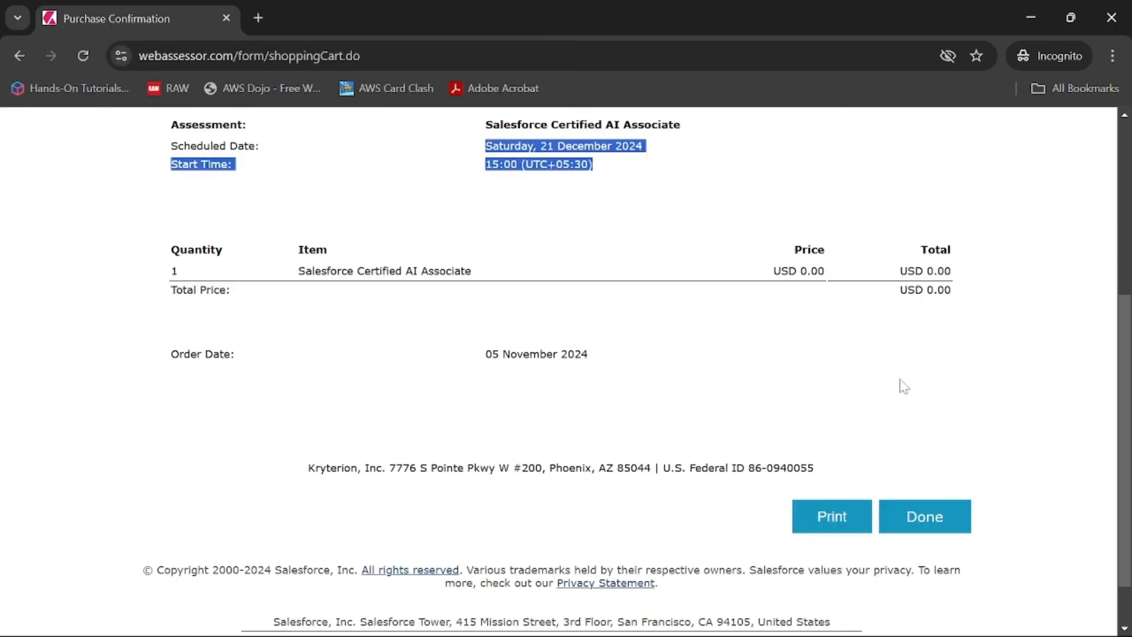
- Finish the purchase confirmation with Done and head to My Assessments
{"action": "left_click", "coordinate": [924, 516]}
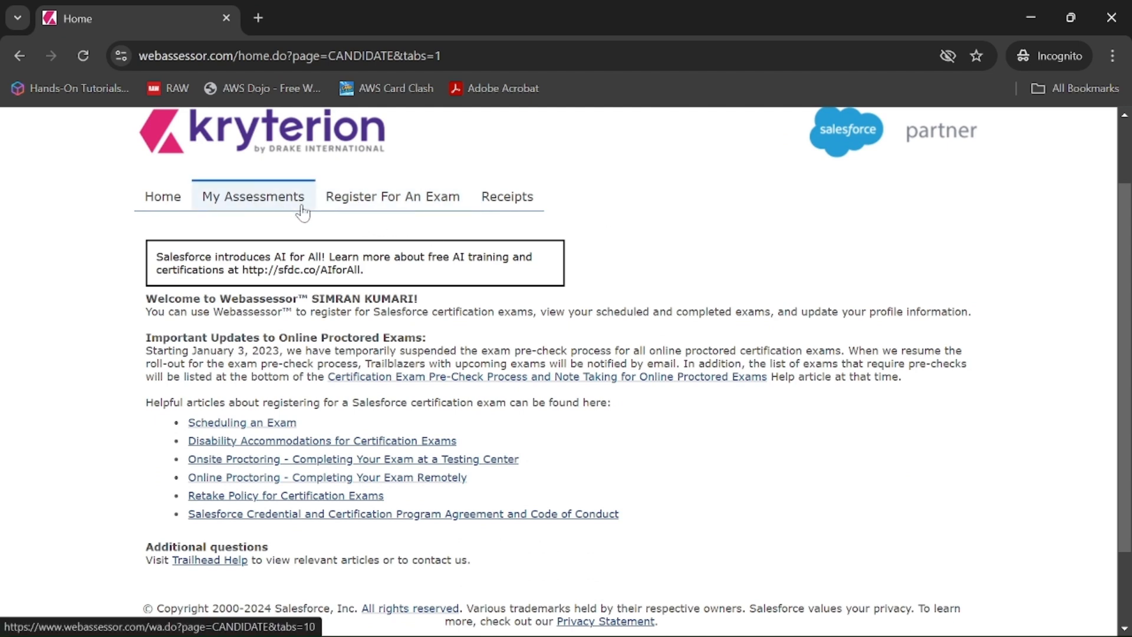
{"action": "mouse_move", "coordinate": [265, 205]}
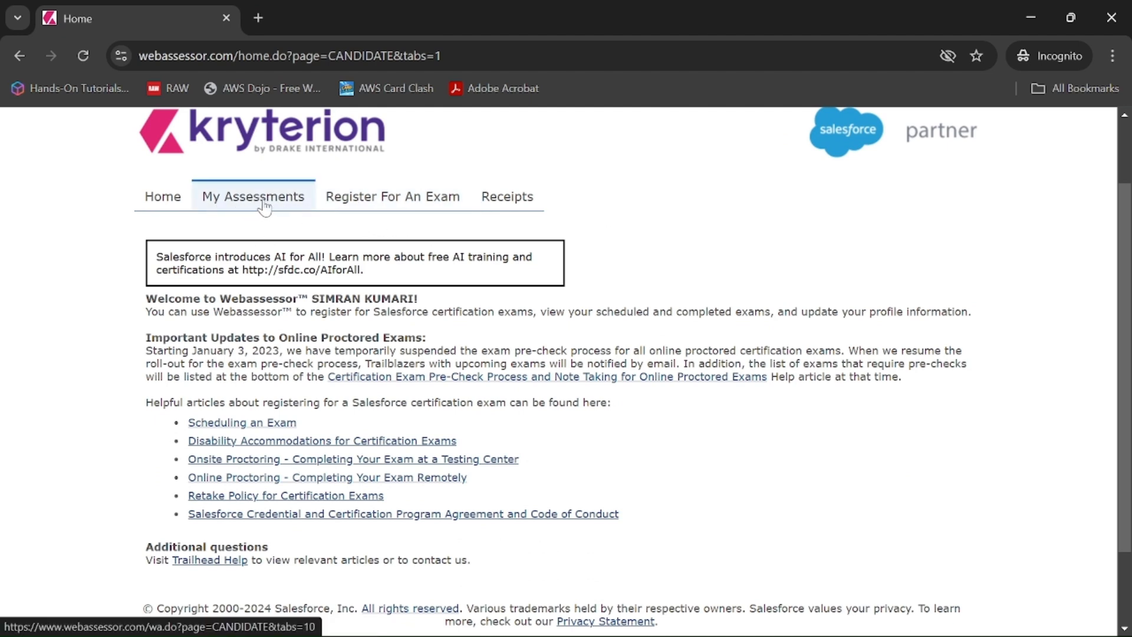
{"action": "left_click", "coordinate": [253, 196]}
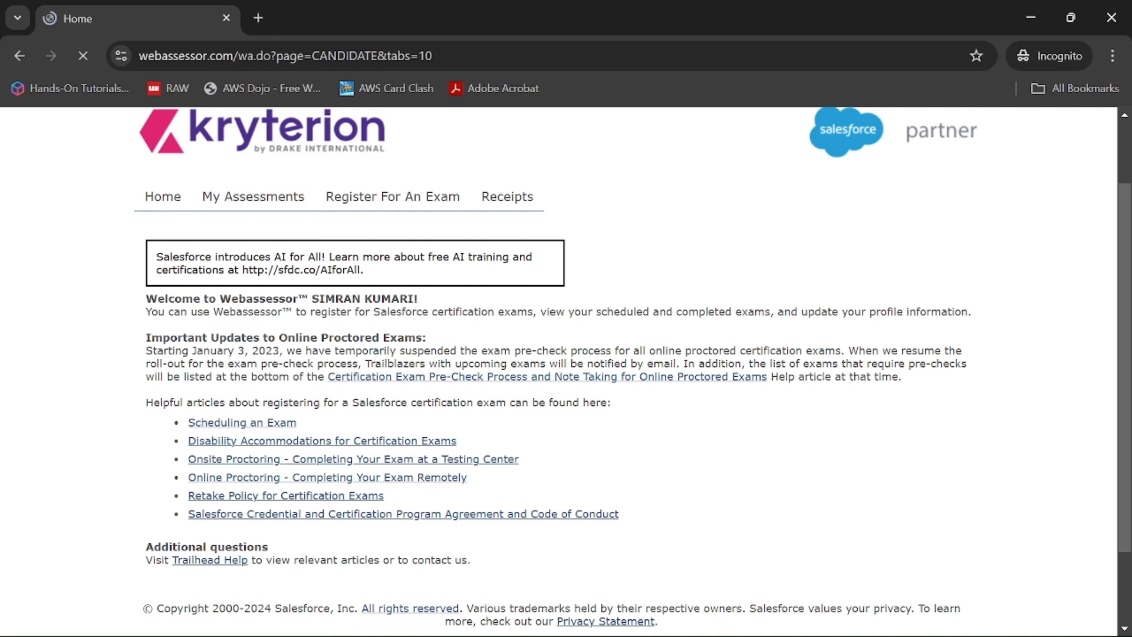
- Review the Salesforce Certified AI Associate entry scheduled for 21 December 2024 and check that launch is not yet active
{"action": "left_click", "coordinate": [252, 197]}
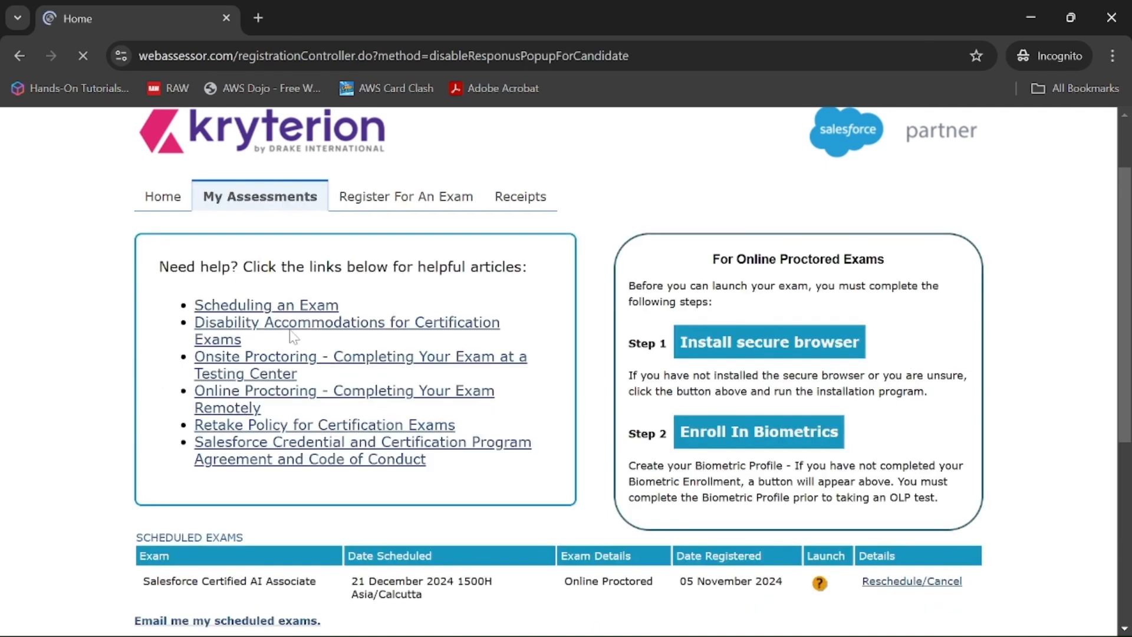
{"action": "scroll", "scroll_direction": "down", "scroll_amount": 3}
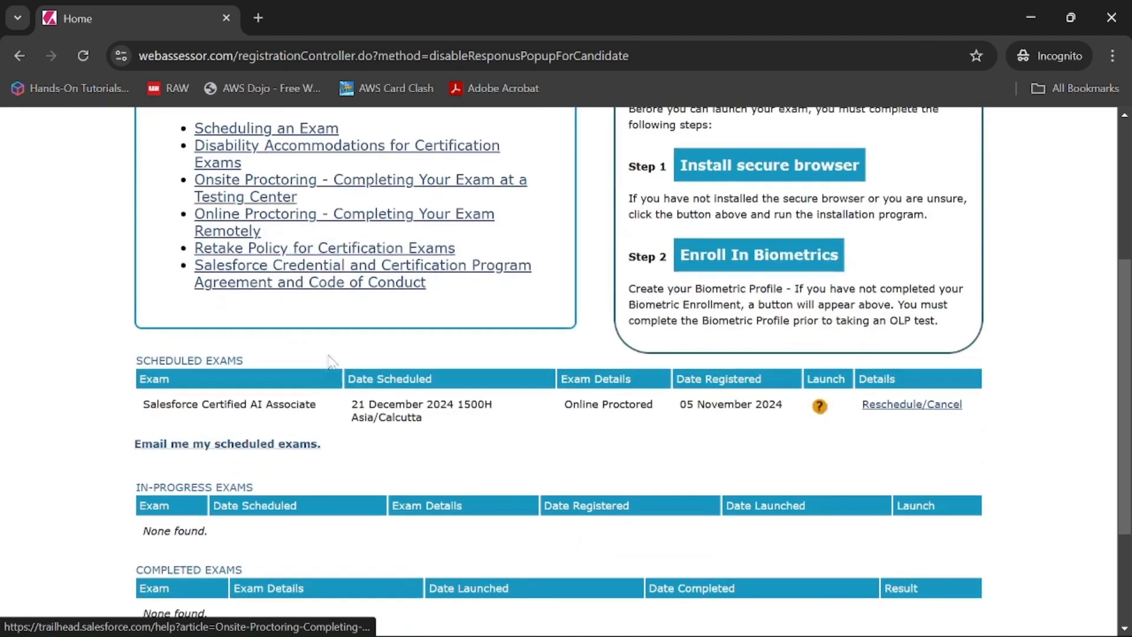
{"action": "double_click", "coordinate": [228, 404]}
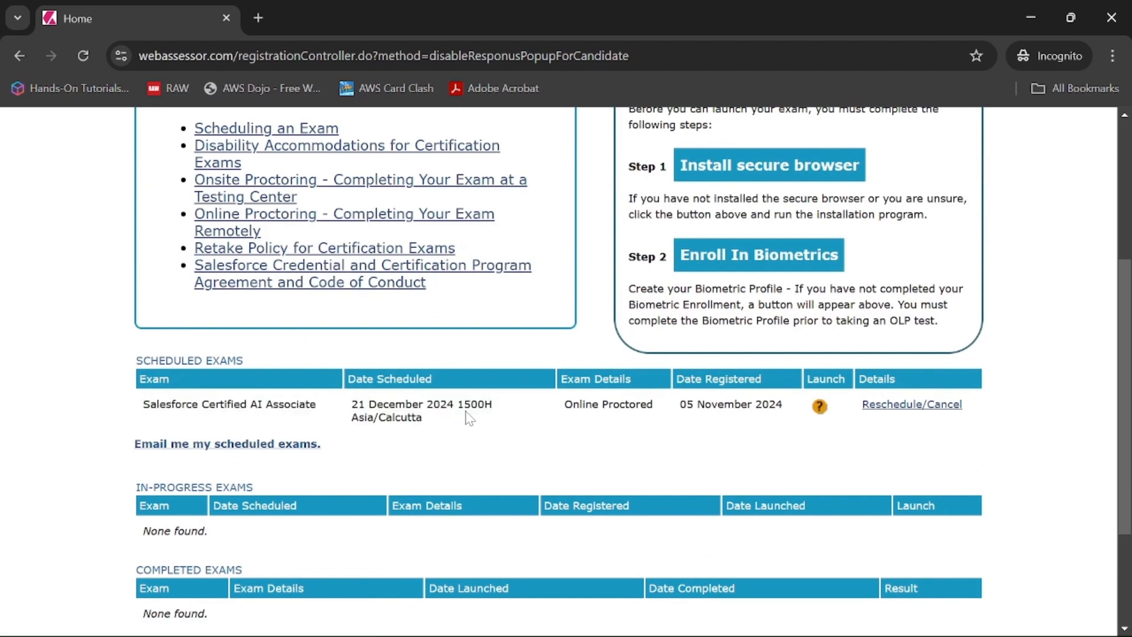
{"action": "mouse_move", "coordinate": [727, 397]}
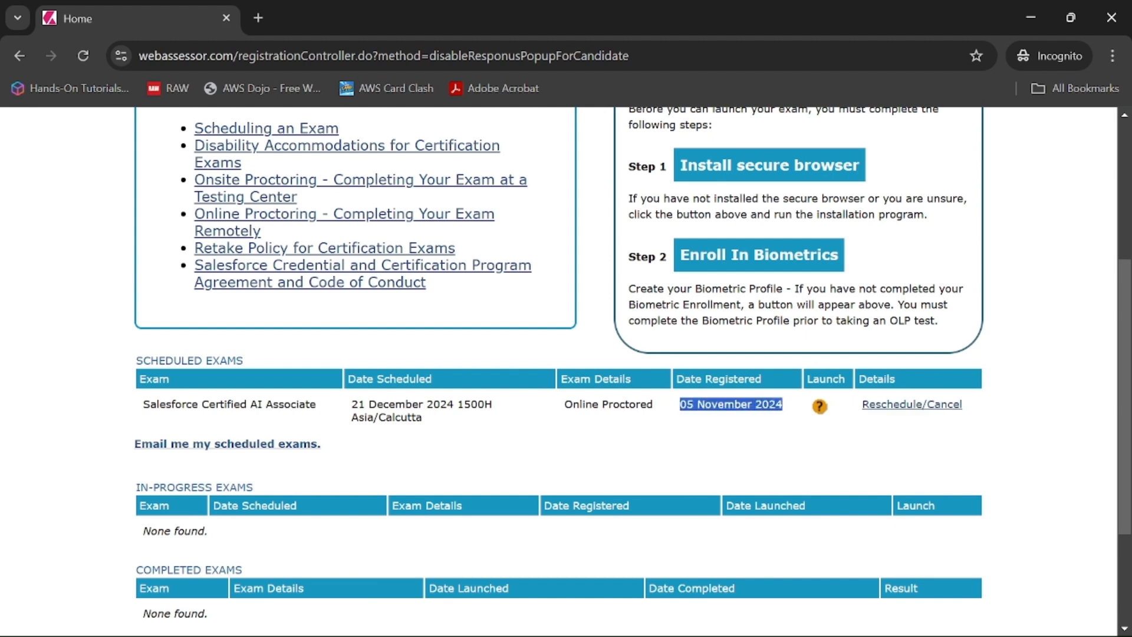
{"action": "double_click", "coordinate": [290, 403]}
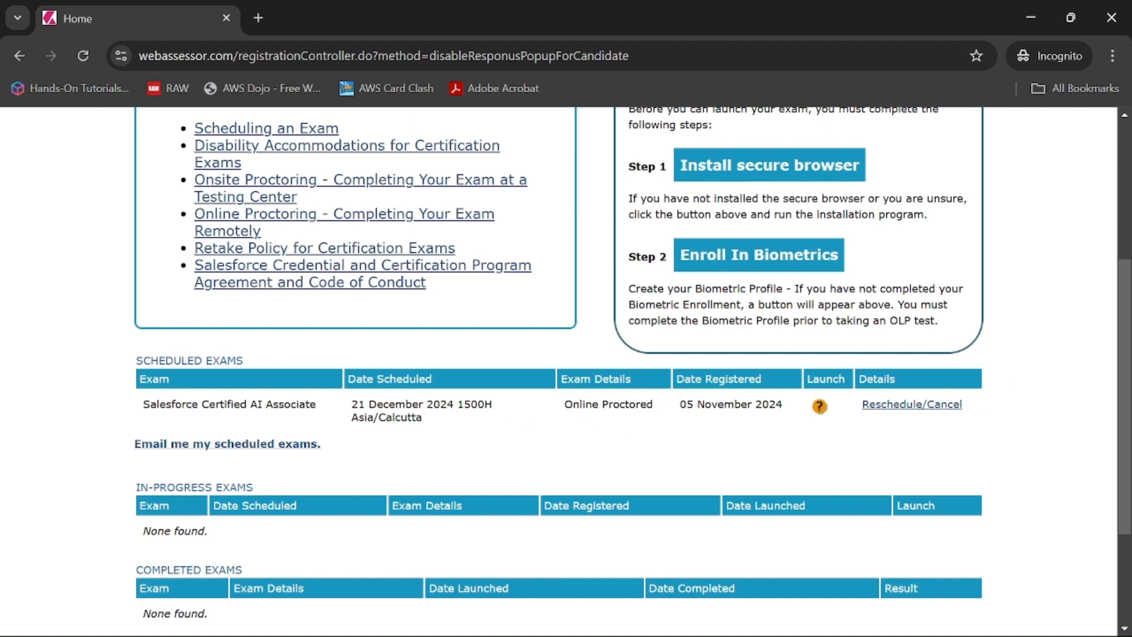
{"action": "mouse_move", "coordinate": [666, 405]}
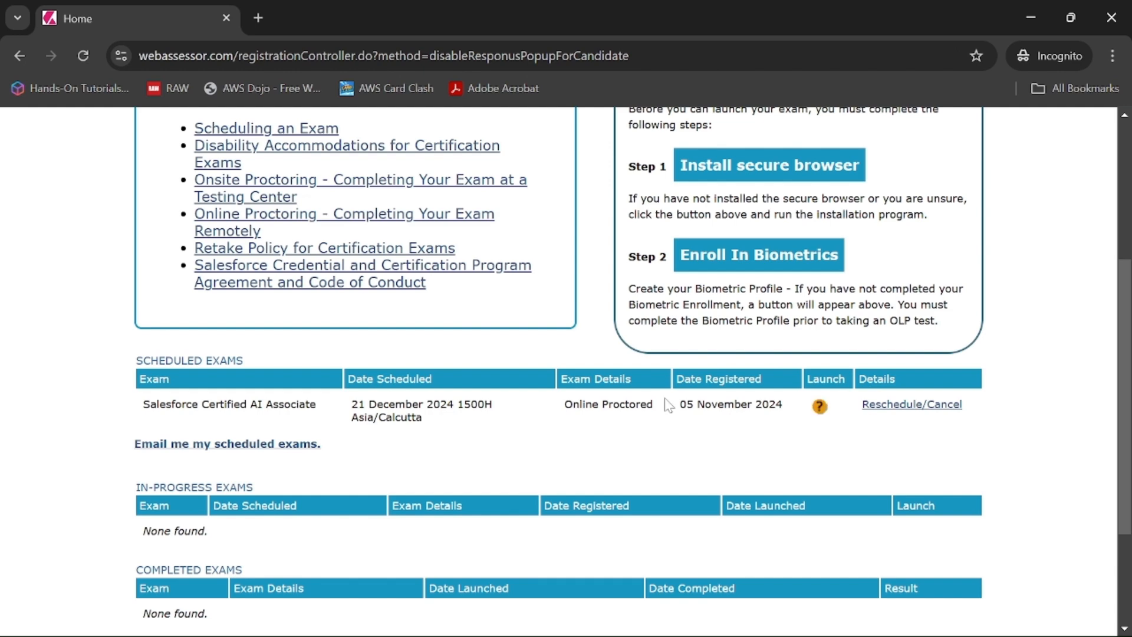
{"action": "mouse_move", "coordinate": [944, 257]}
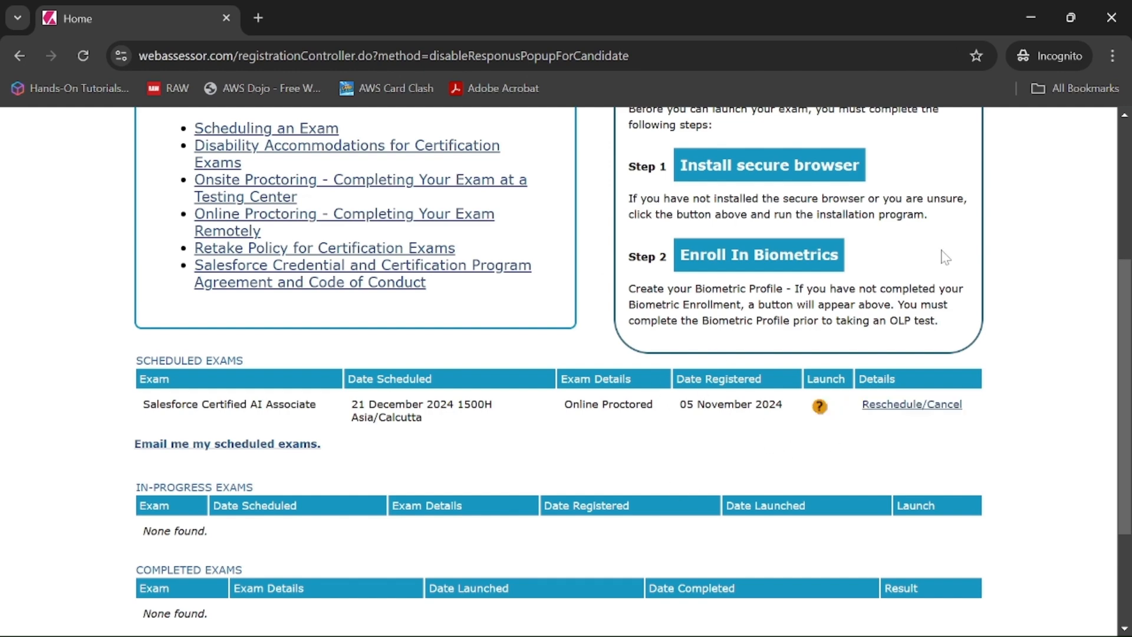
{"action": "mouse_move", "coordinate": [814, 393]}
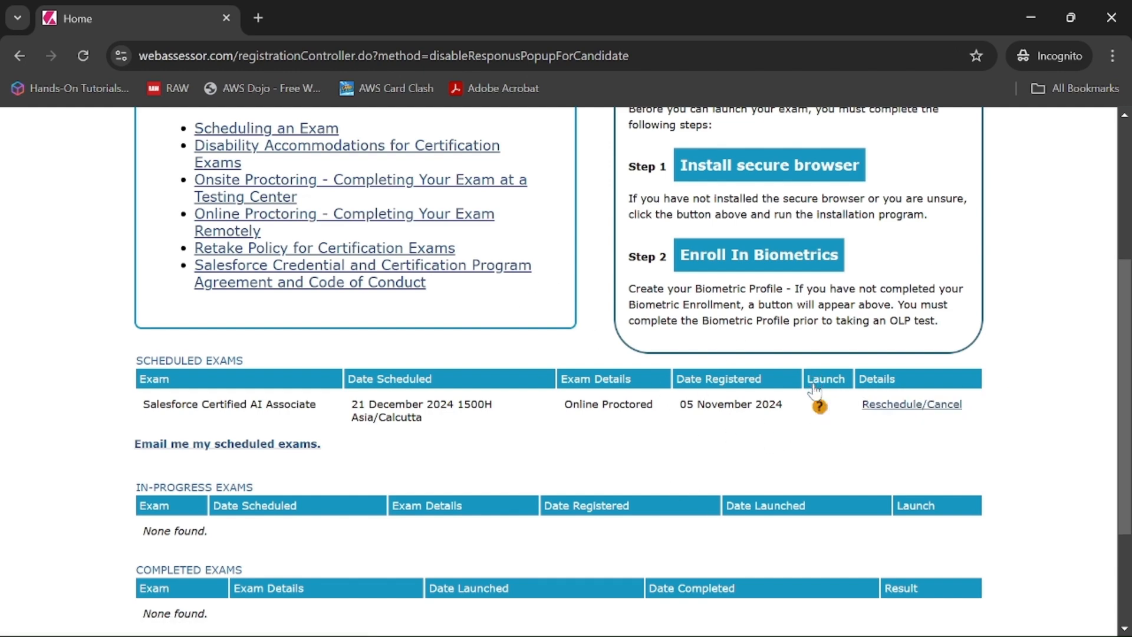
{"action": "left_click", "coordinate": [818, 405]}
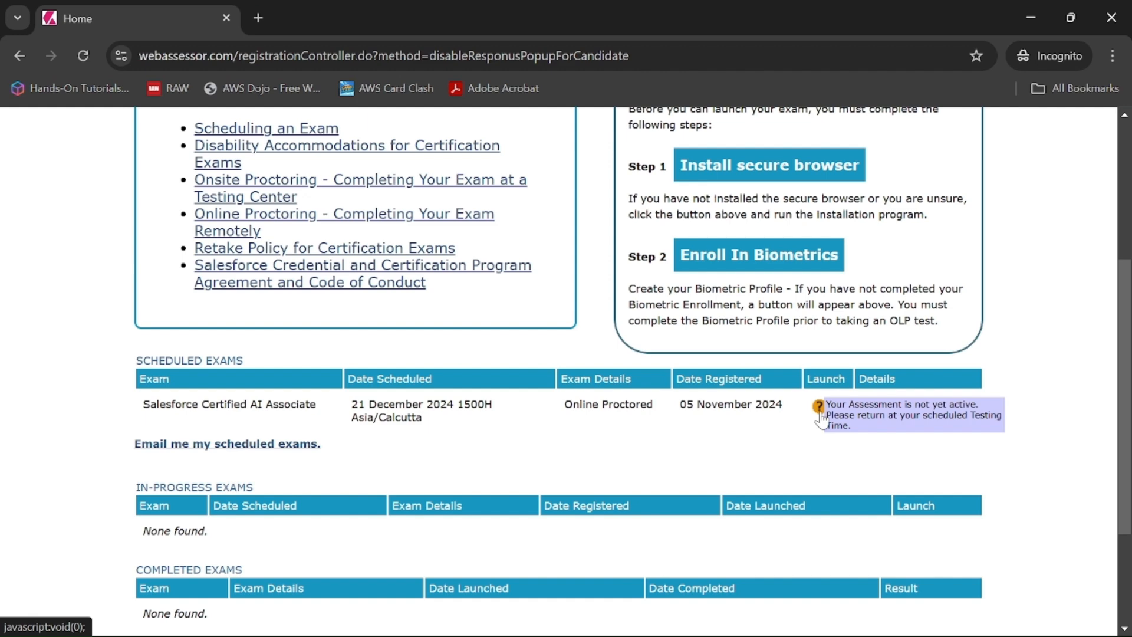